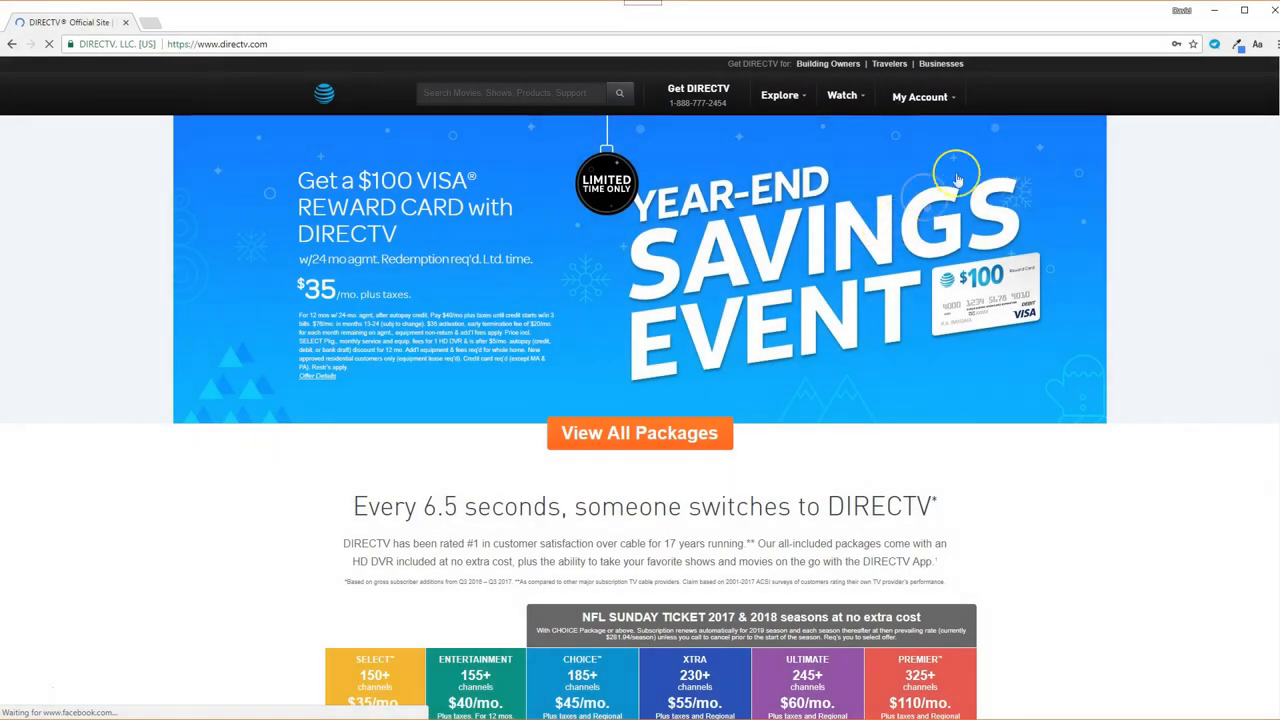
Enter the account email and password in the My Account form and submit the sign-in.
left_click(920, 96)
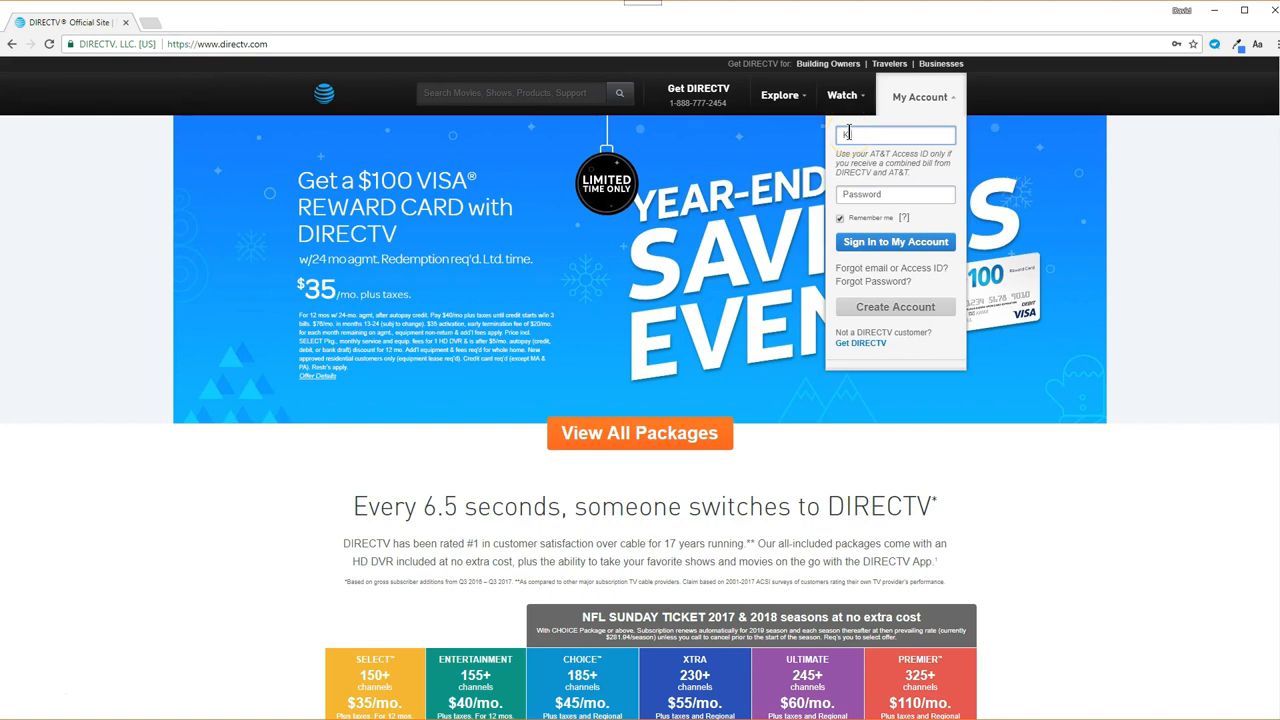
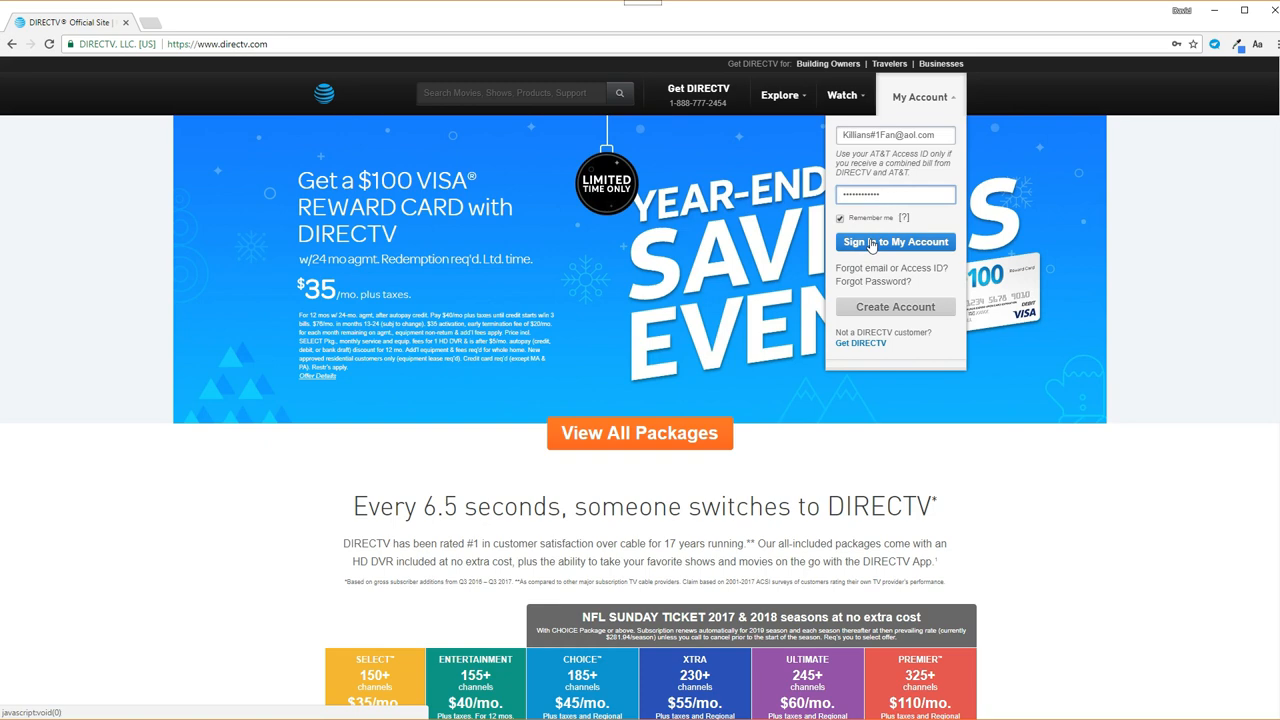
left_click(896, 242)
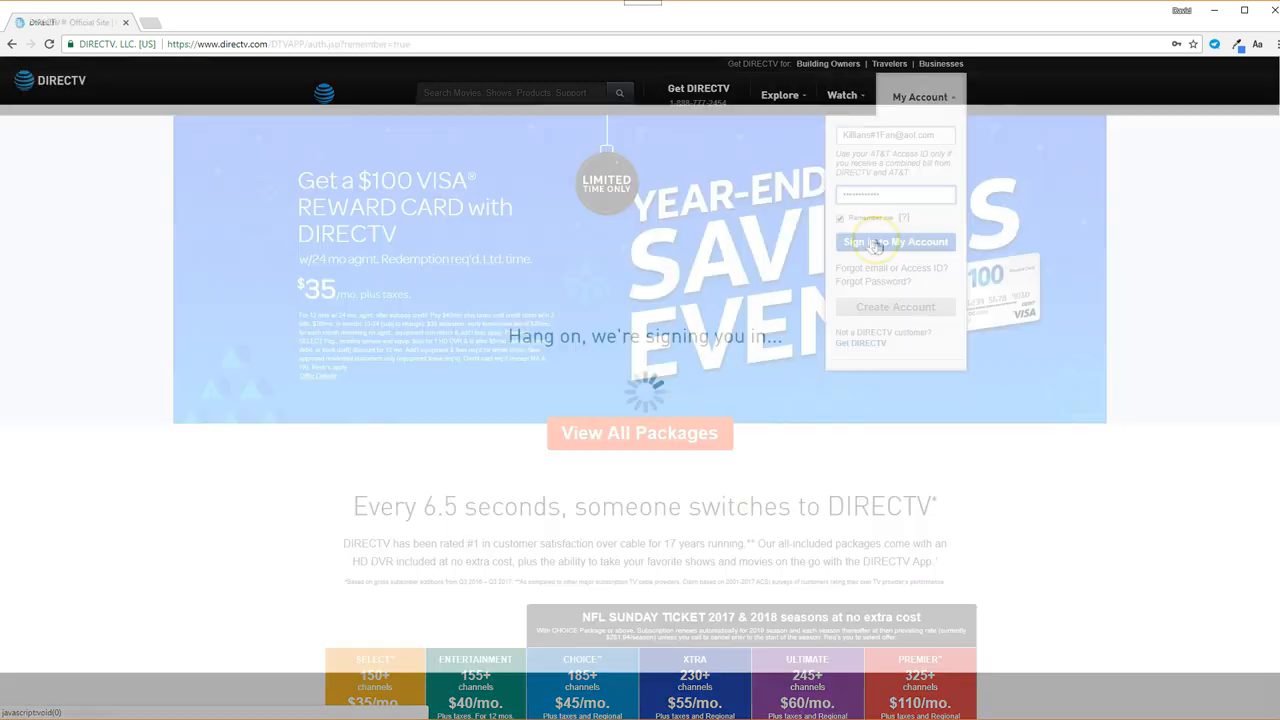
Navigate the browser from the DIRECTV welcome page to espn.com/watch via 'watchespn'.
left_click(892, 240)
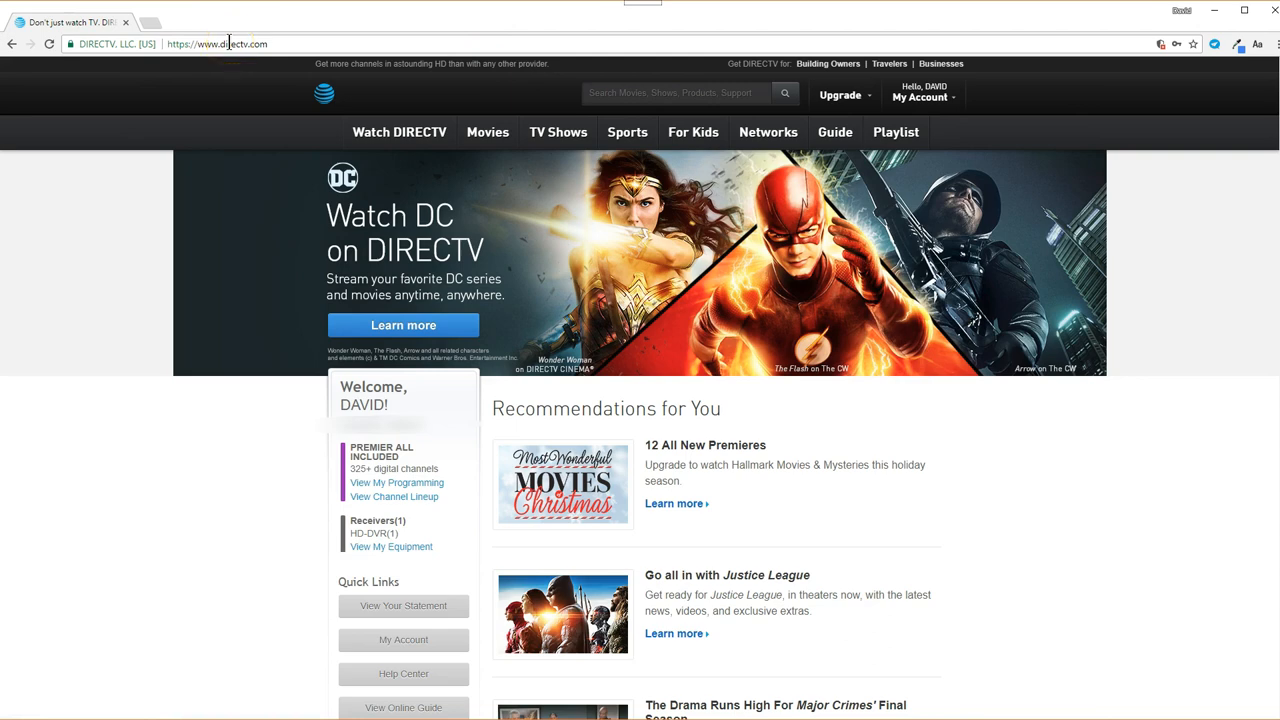
type("watchespn")
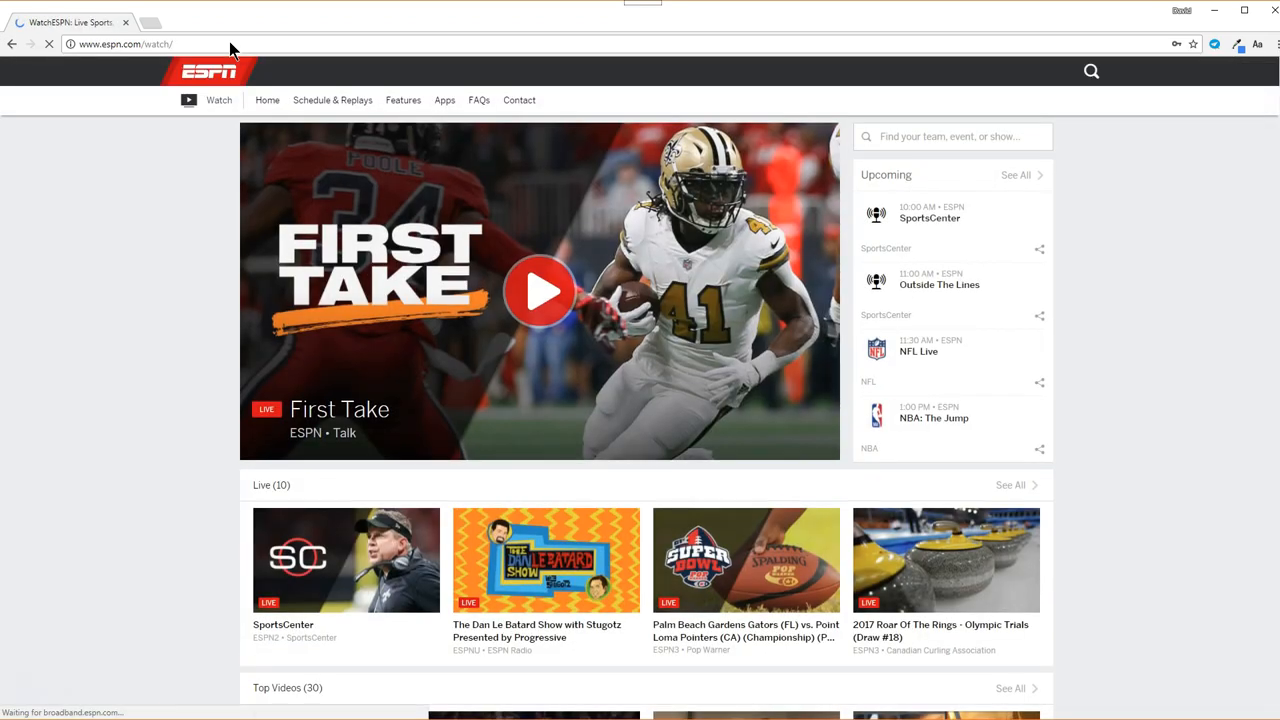
Show the Schedule & Replays list filtered to the ESPN3 network.
left_click(332, 100)
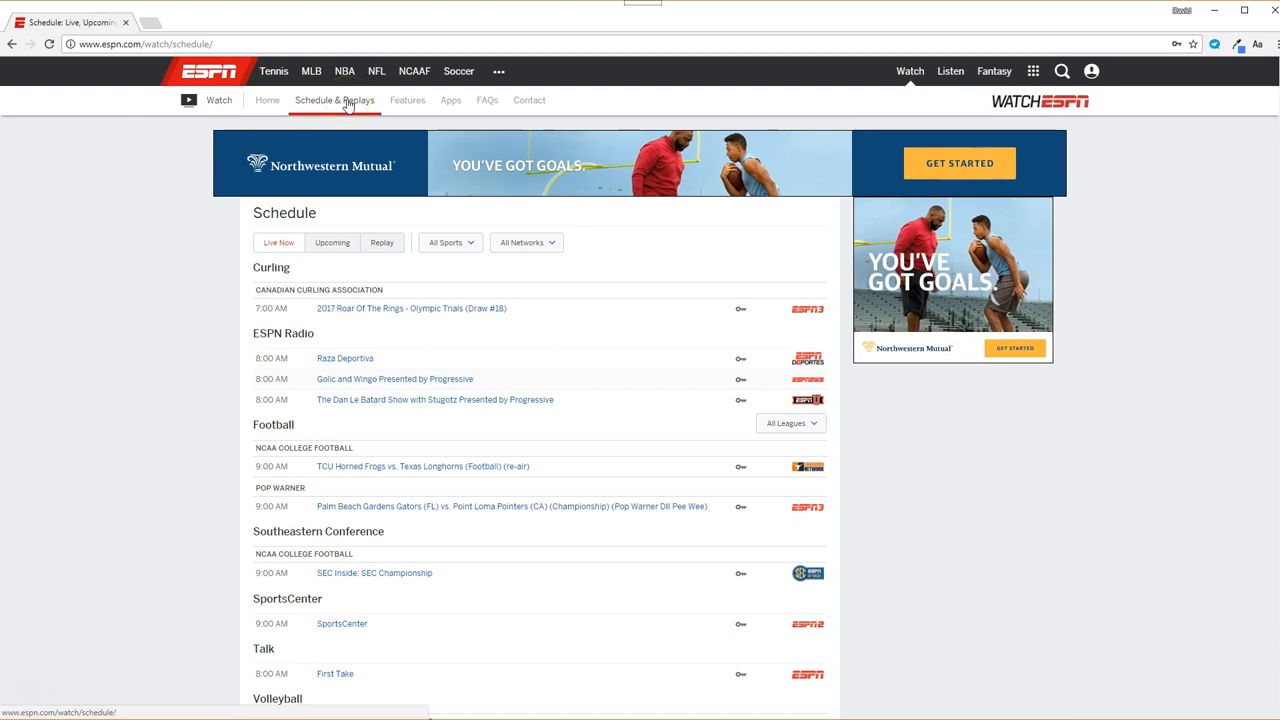
left_click(526, 242)
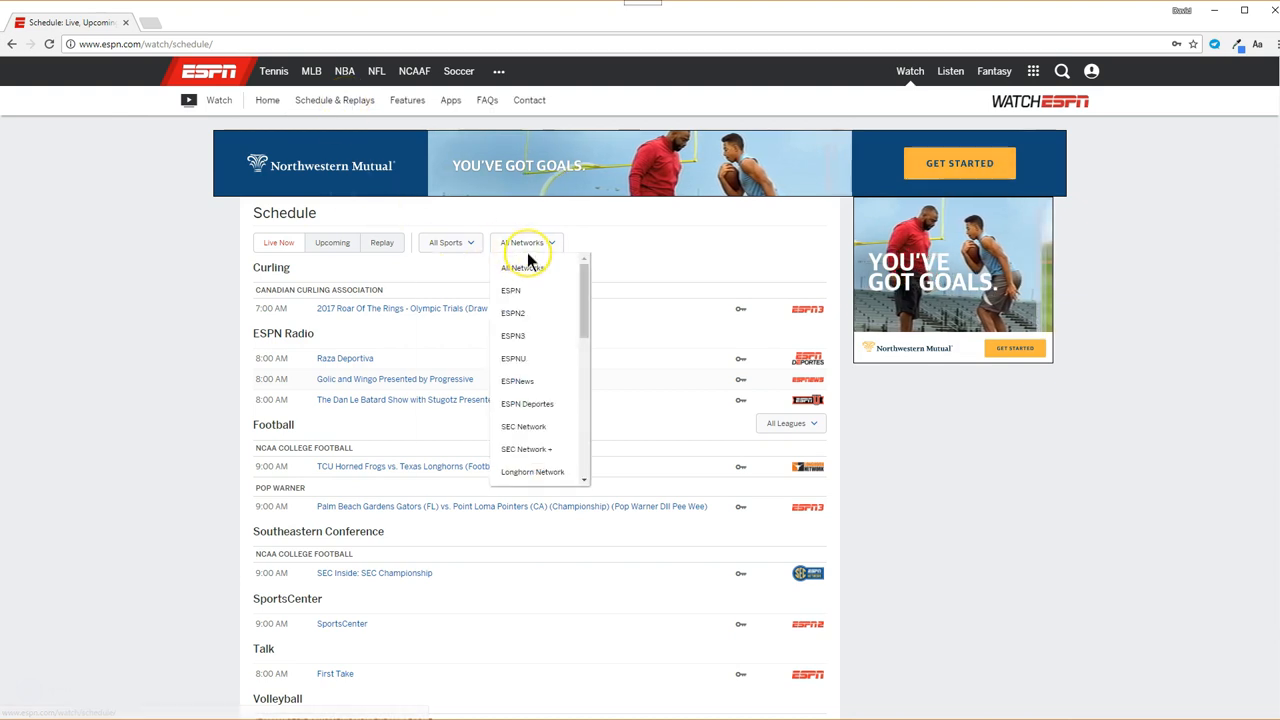
mouse_move(512, 336)
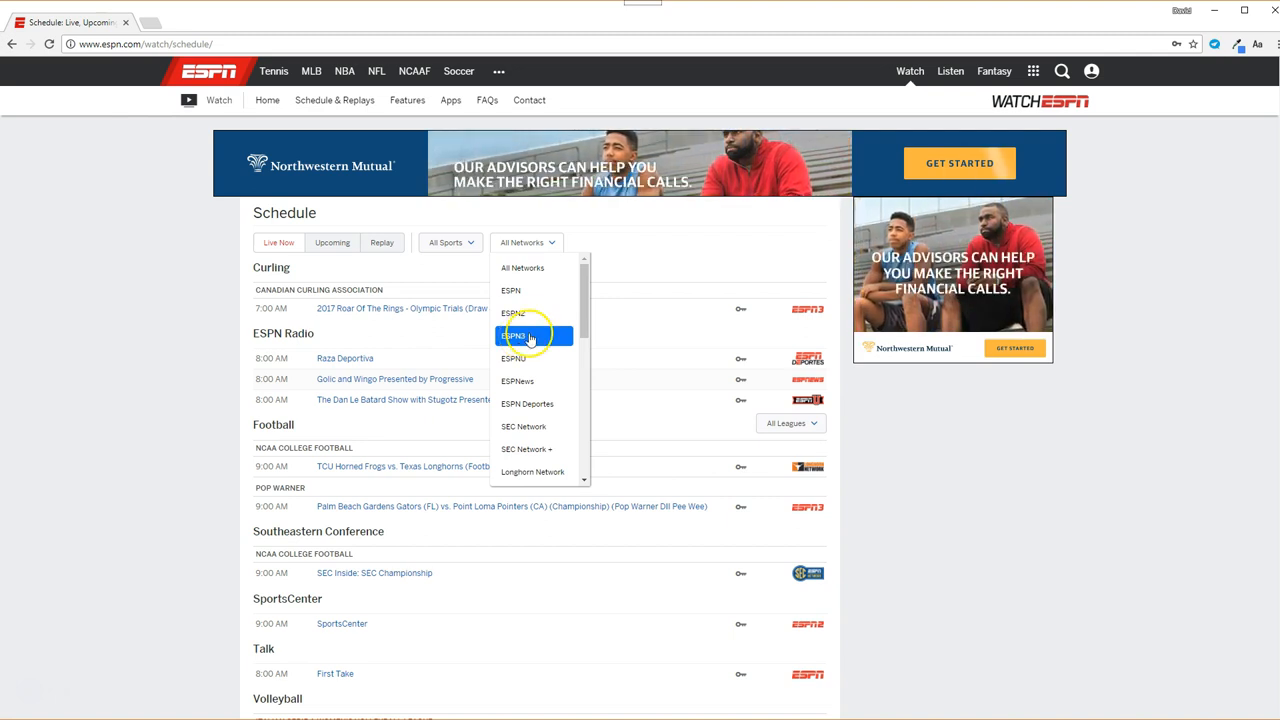
left_click(512, 336)
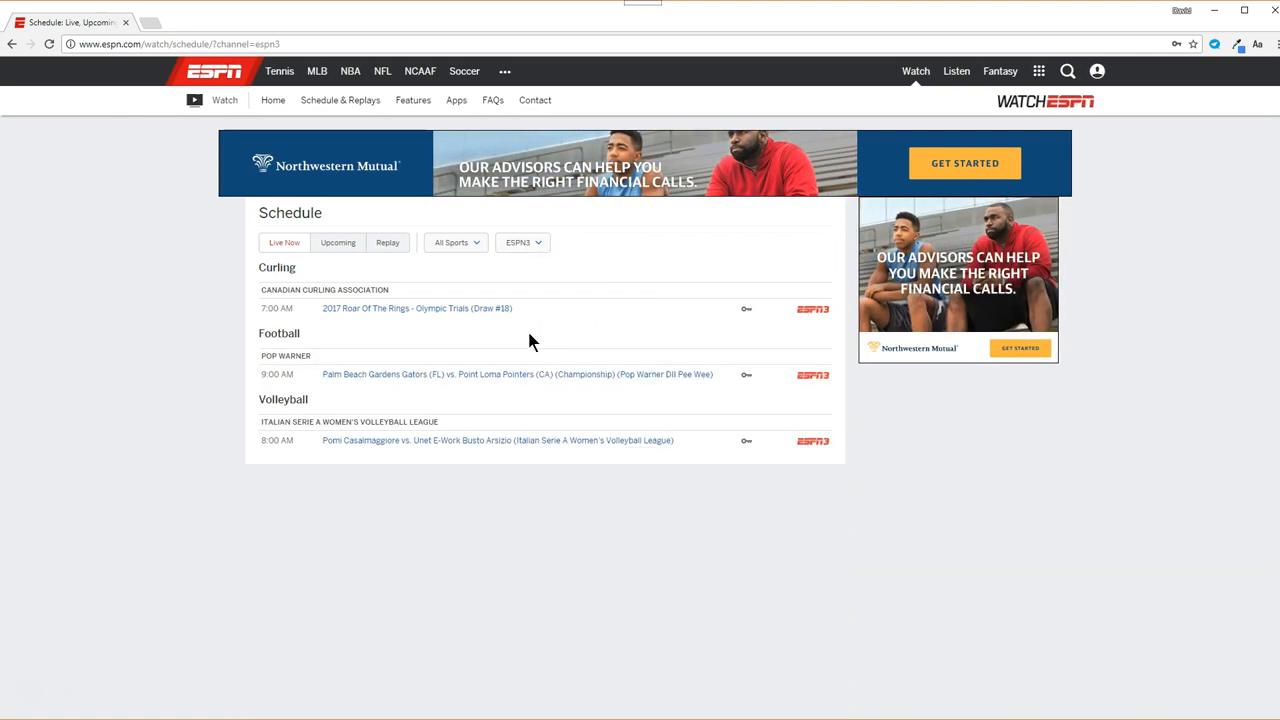
mouse_move(476, 260)
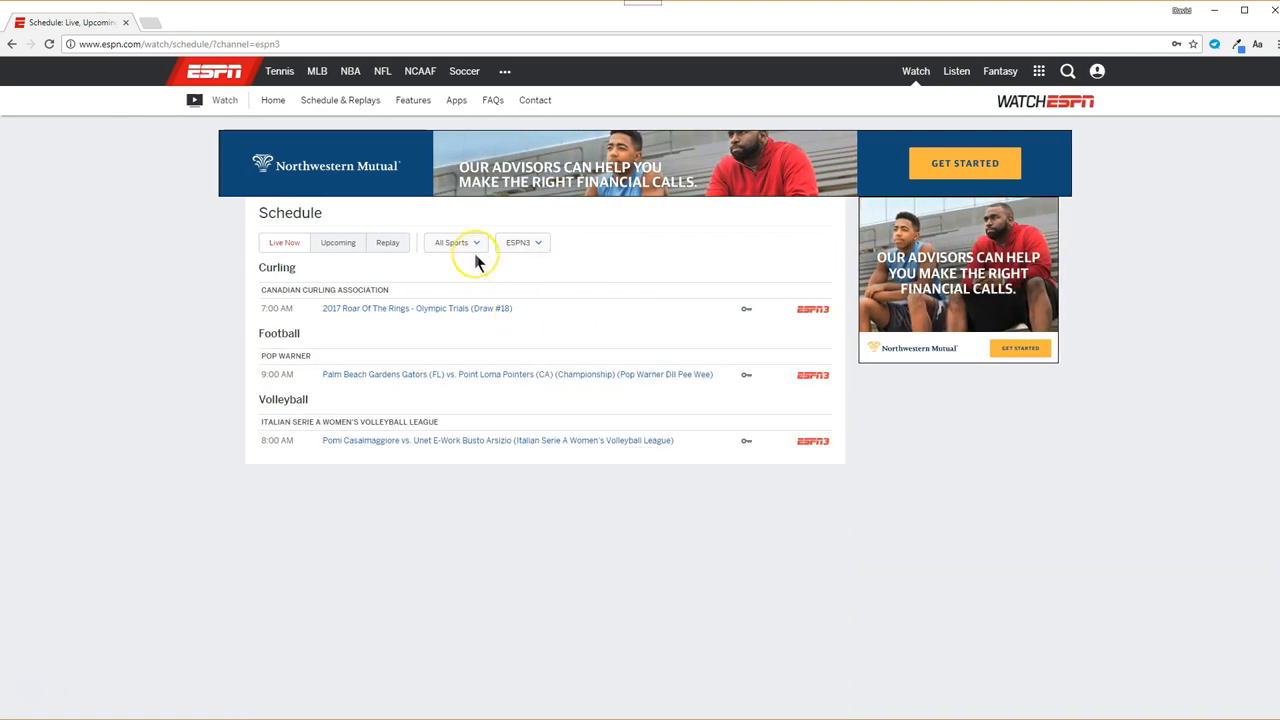
Filter the schedule to Handball, revealing the no-live-events message.
left_click(456, 242)
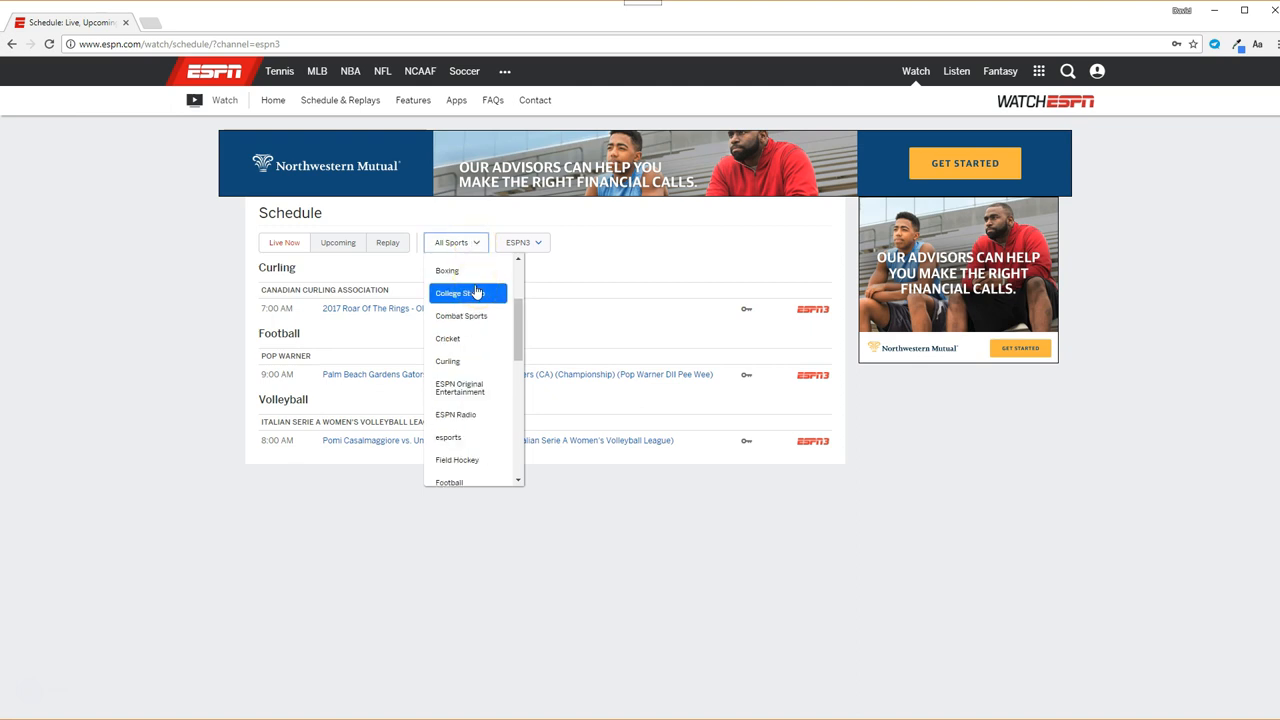
scroll("down", 3)
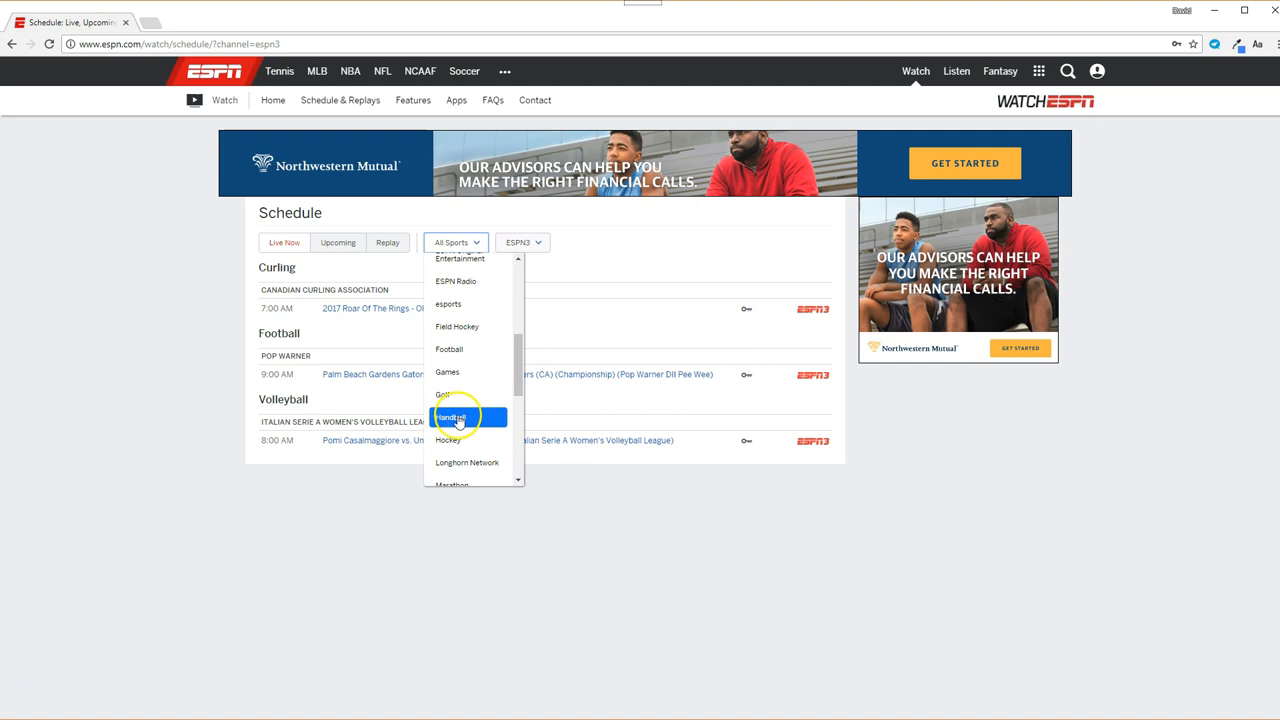
left_click(452, 418)
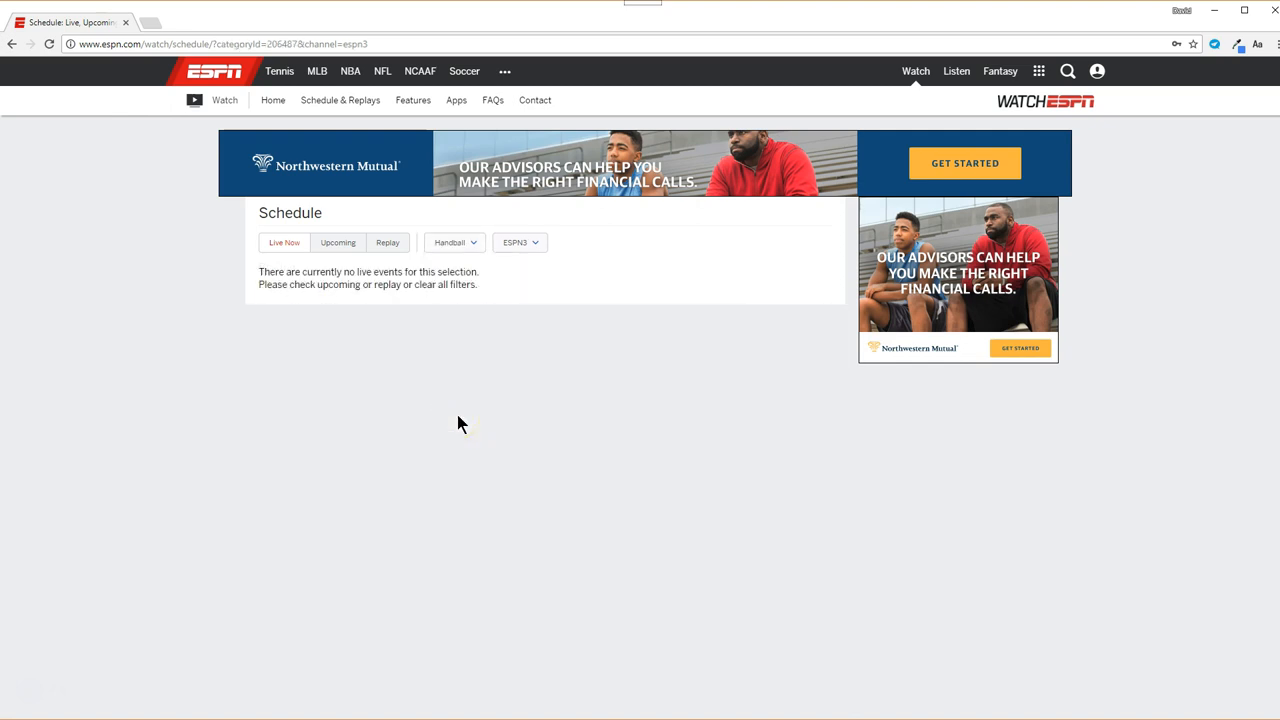
double_click(364, 272)
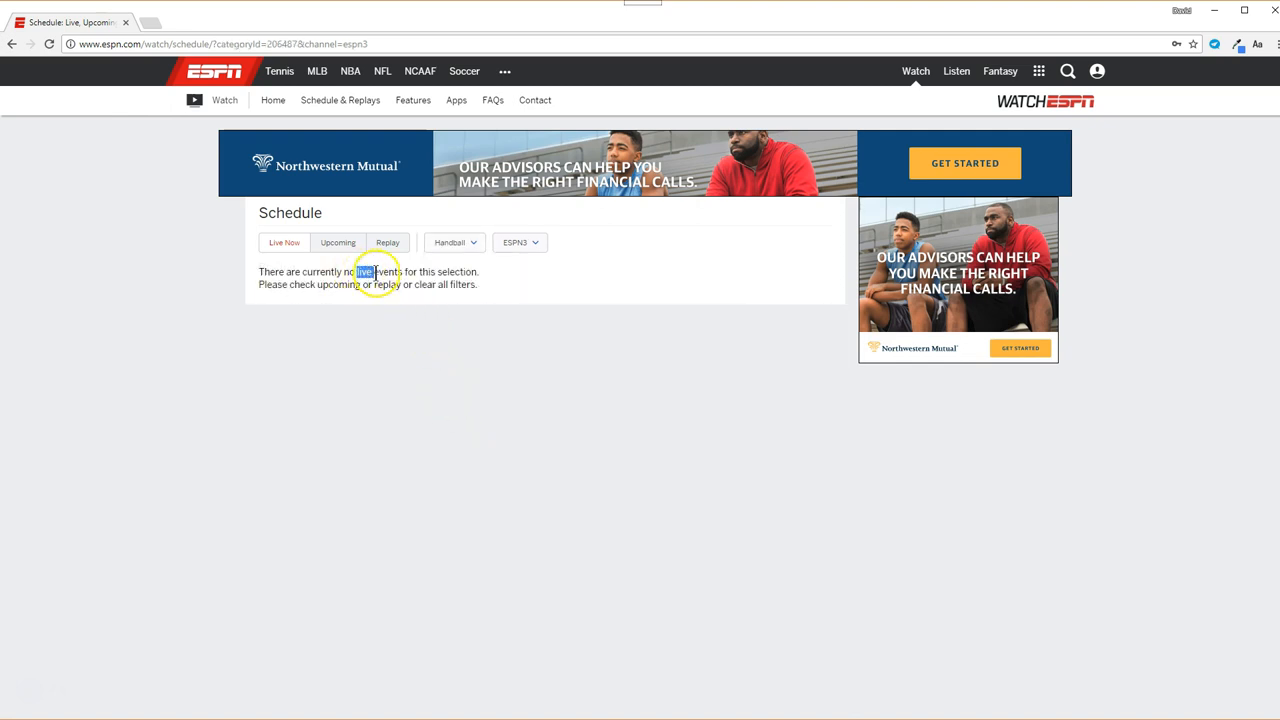
mouse_move(388, 390)
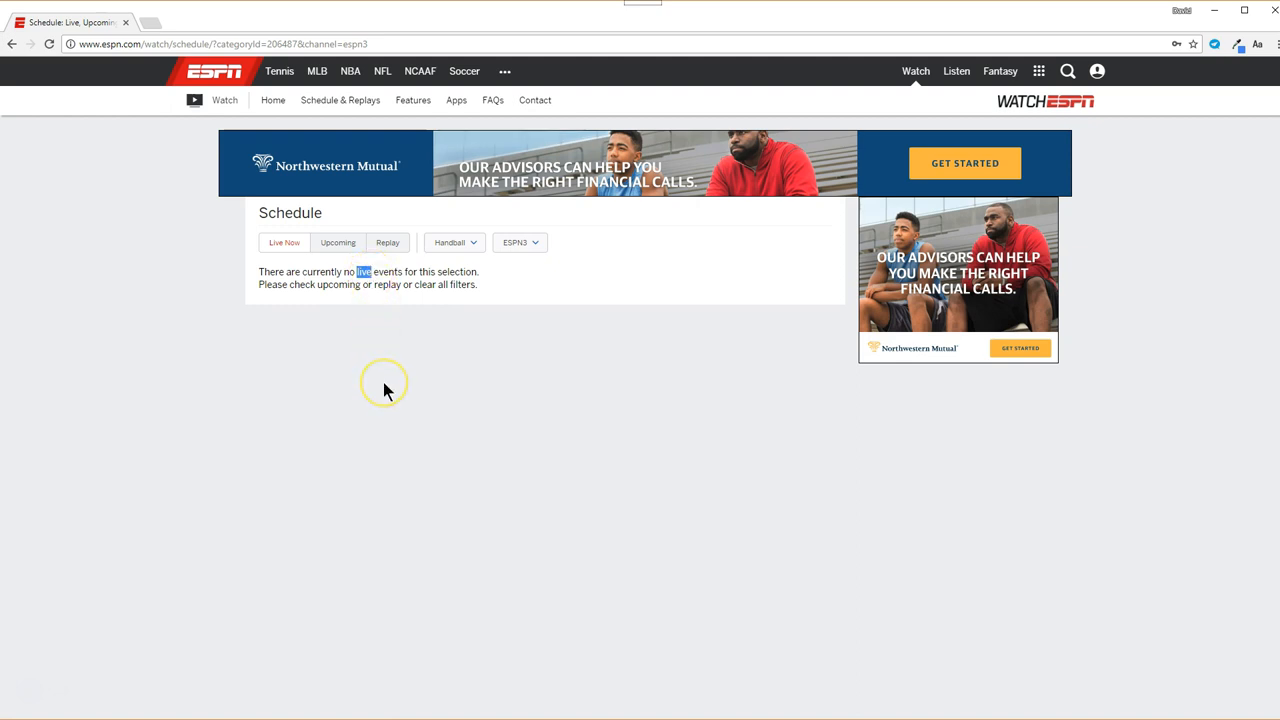
Check upcoming Handball events across the next several weeks, finding none.
left_click(336, 242)
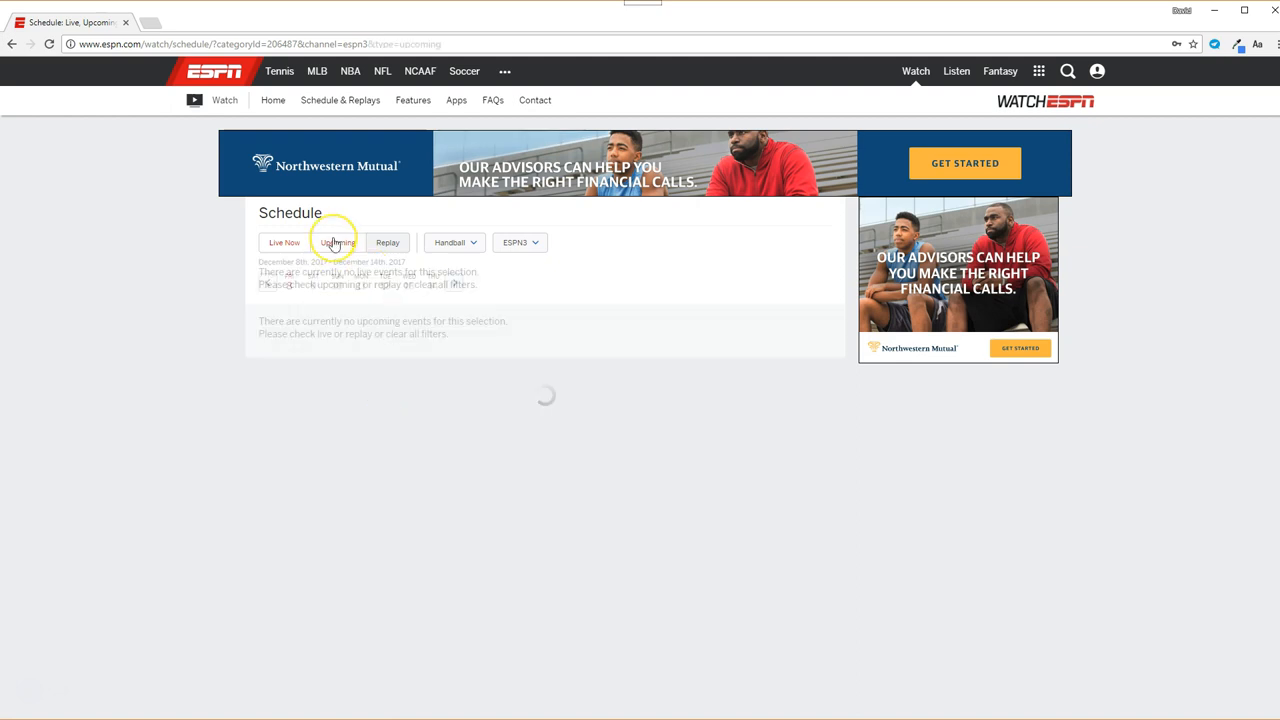
left_click(338, 242)
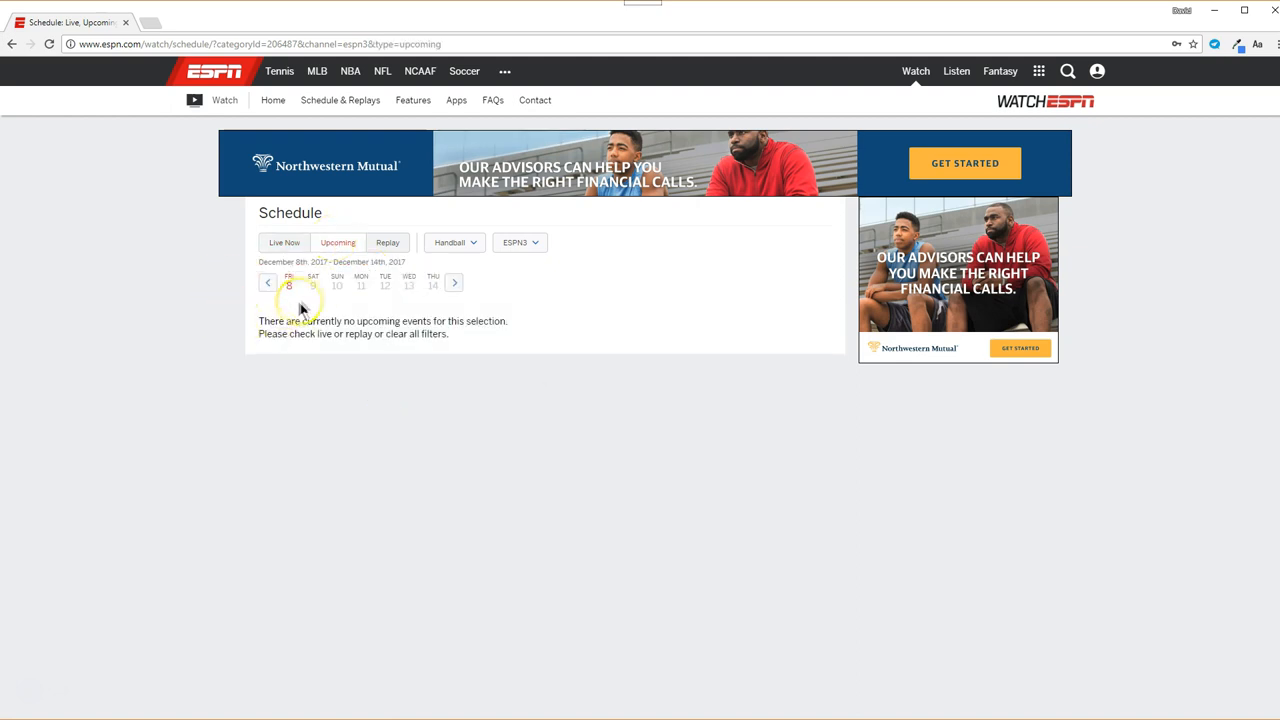
left_click(454, 284)
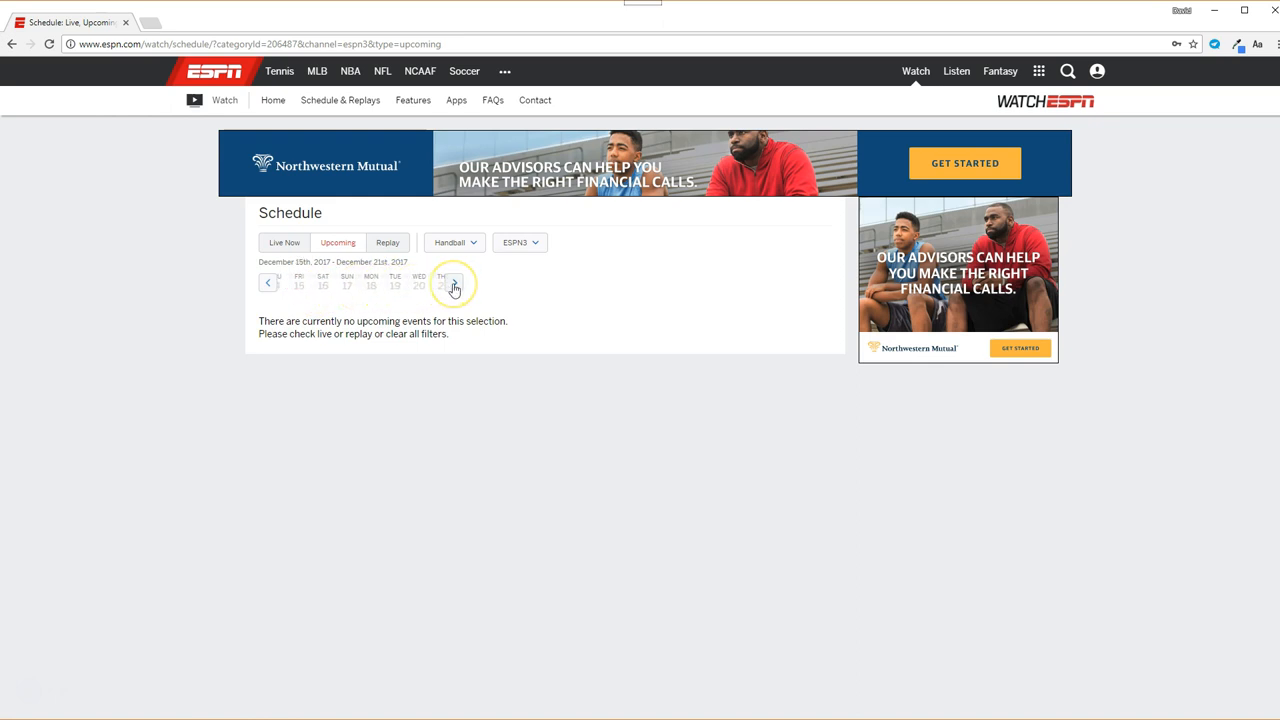
left_click(452, 284)
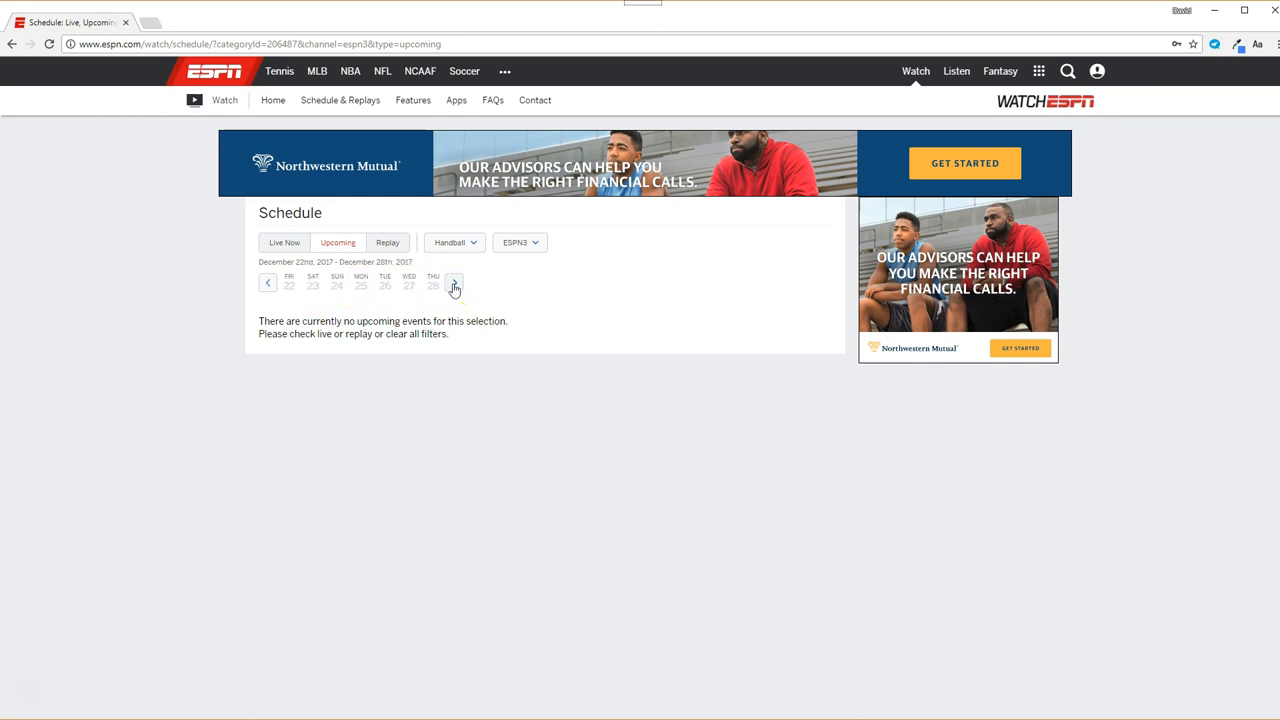
left_click(452, 284)
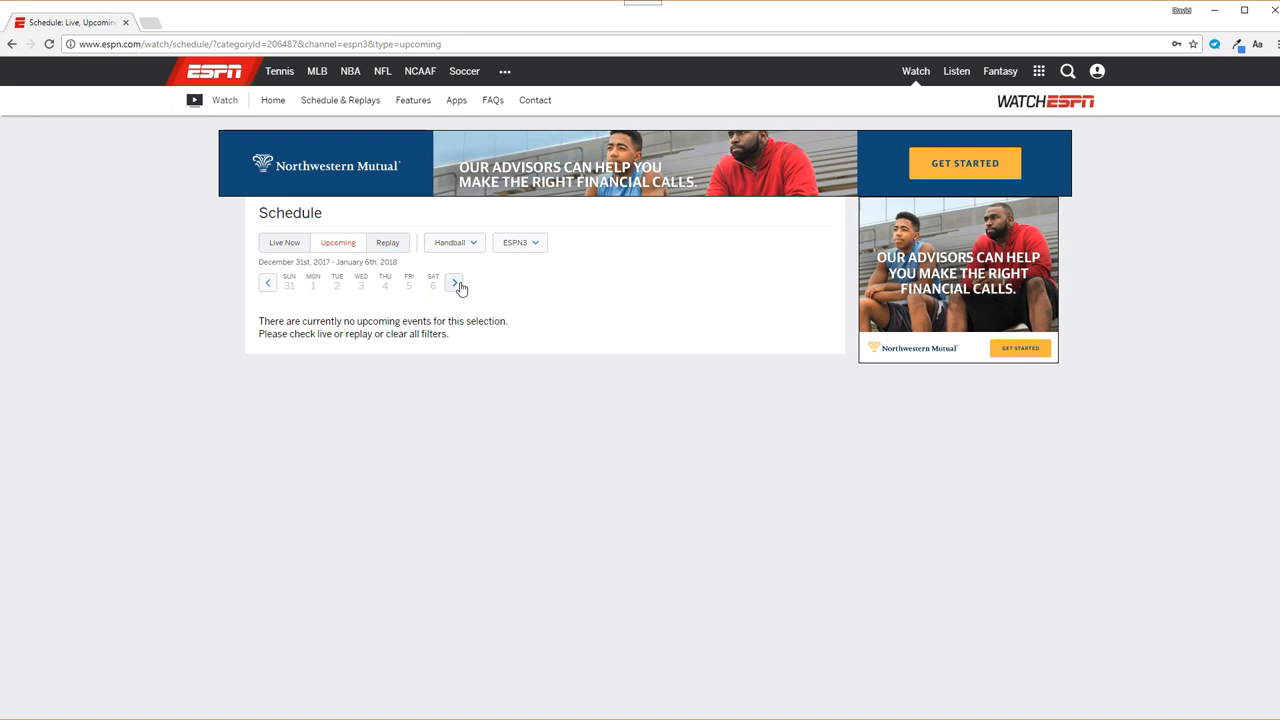
left_click(388, 242)
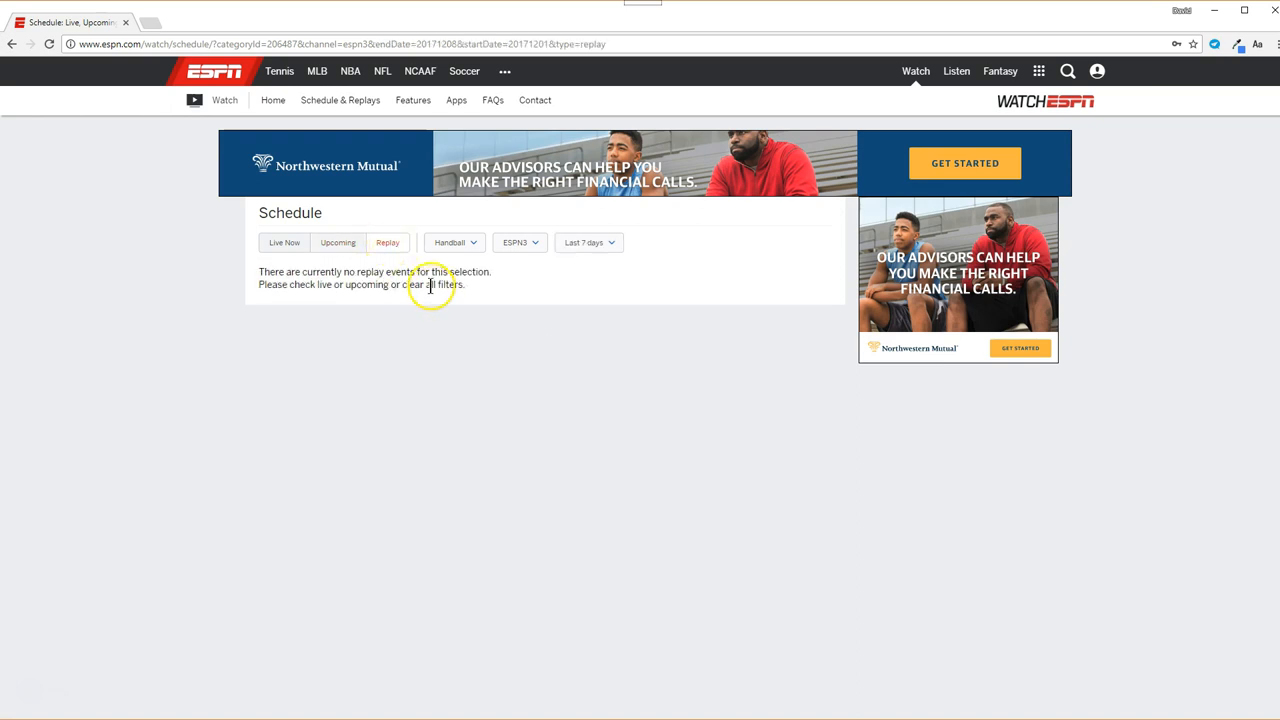
Widen the replay date range to the last 30 days, listing two Race4Eight events.
left_click(588, 242)
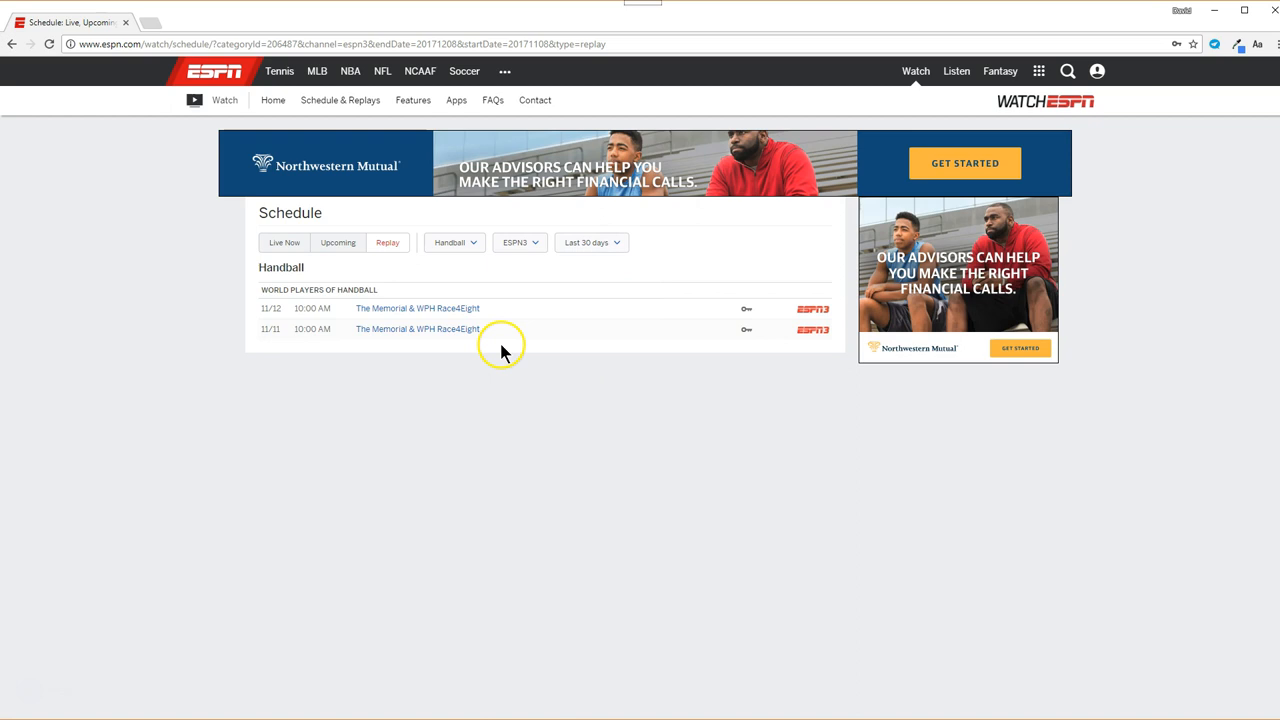
mouse_move(418, 336)
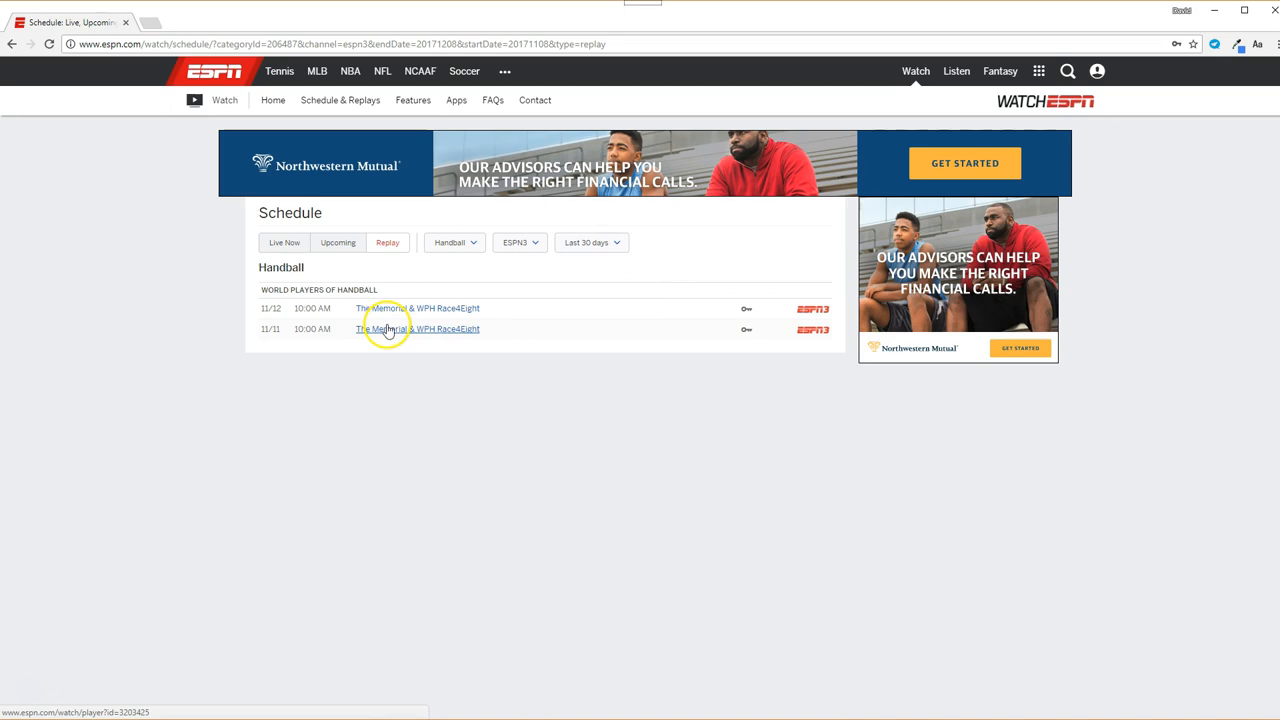
Start The Memorial & WPH Race4Eight replay and choose DIRECTV in the Choose Provider dialog.
left_click(416, 328)
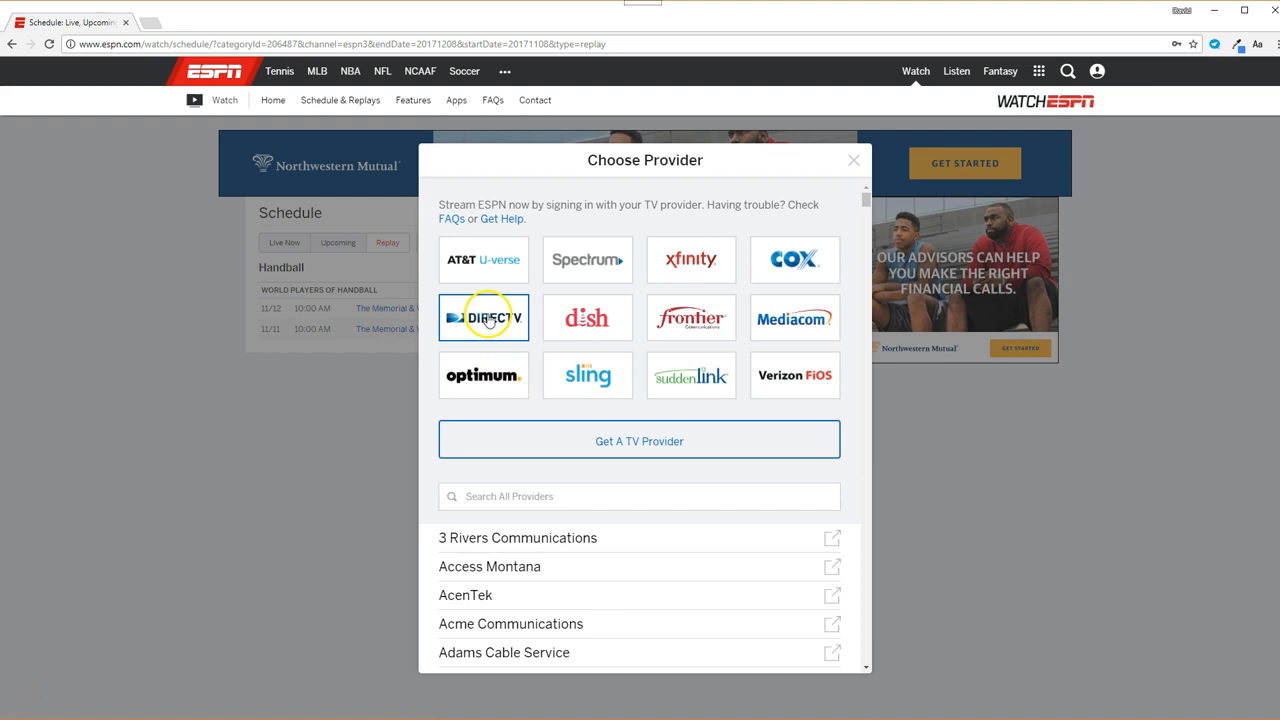
left_click(484, 318)
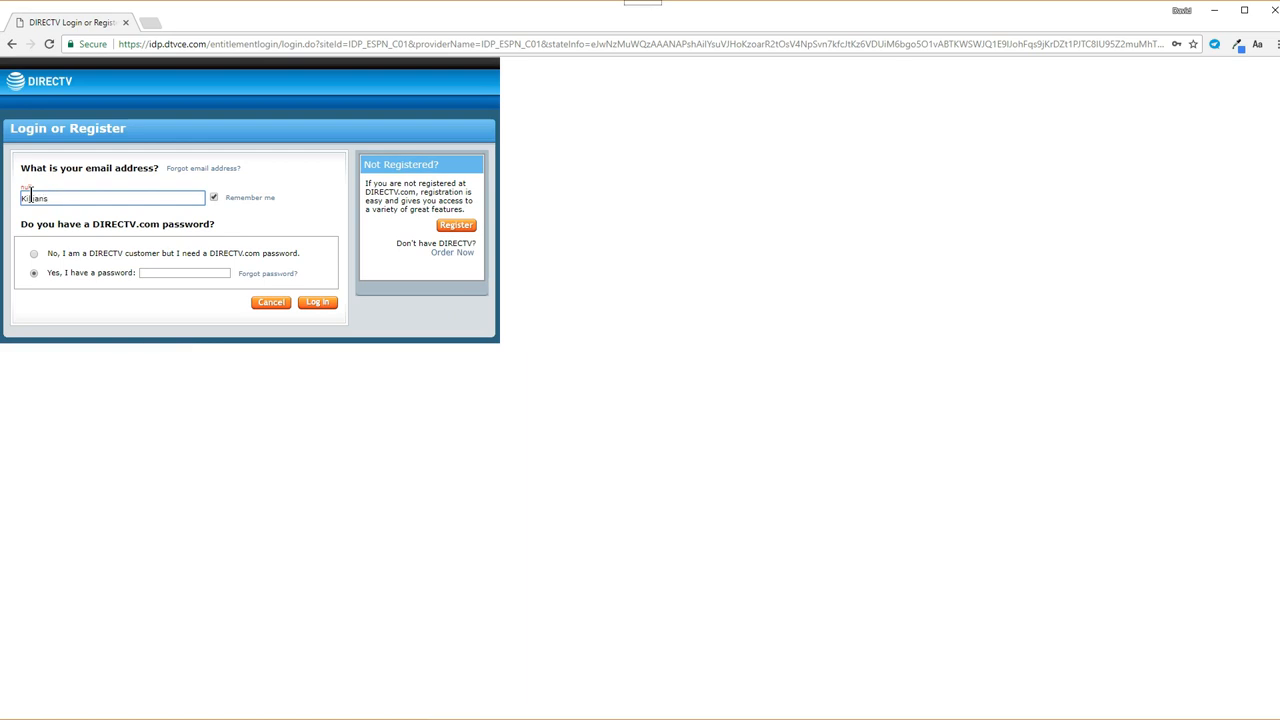
Enter the DIRECTV email and password and log in so the Race4Eight replay opens.
type("=")
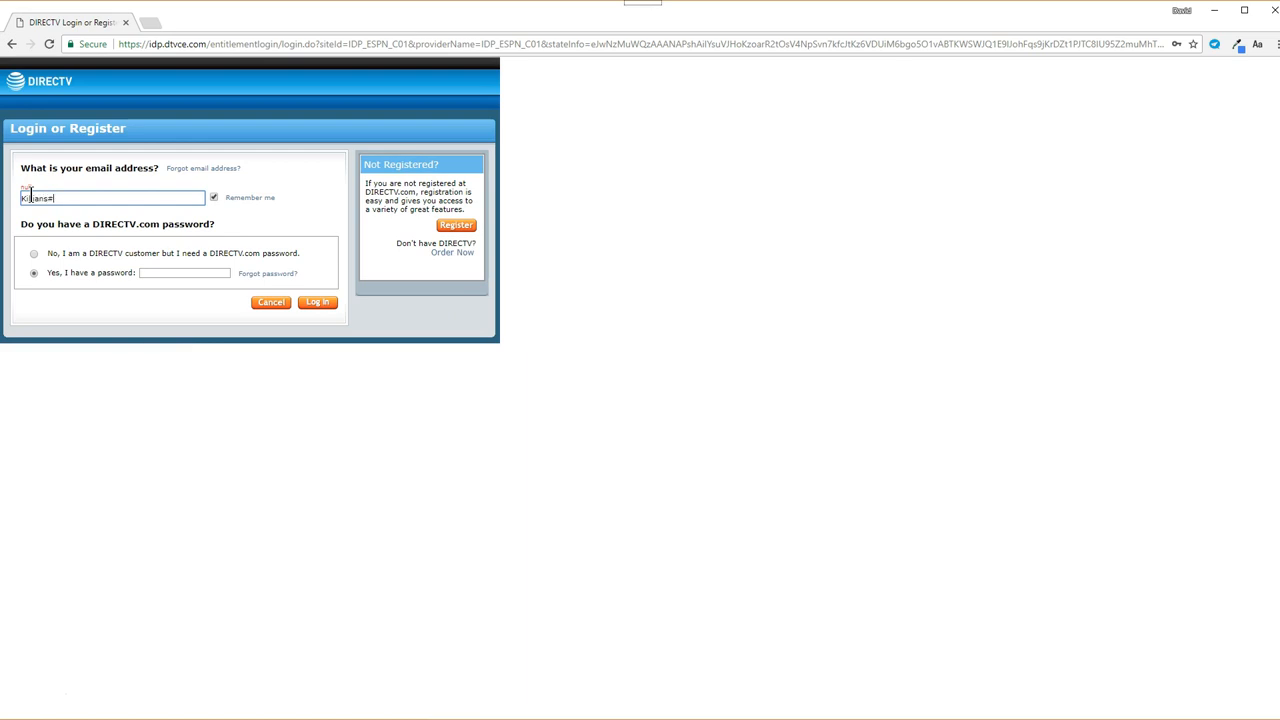
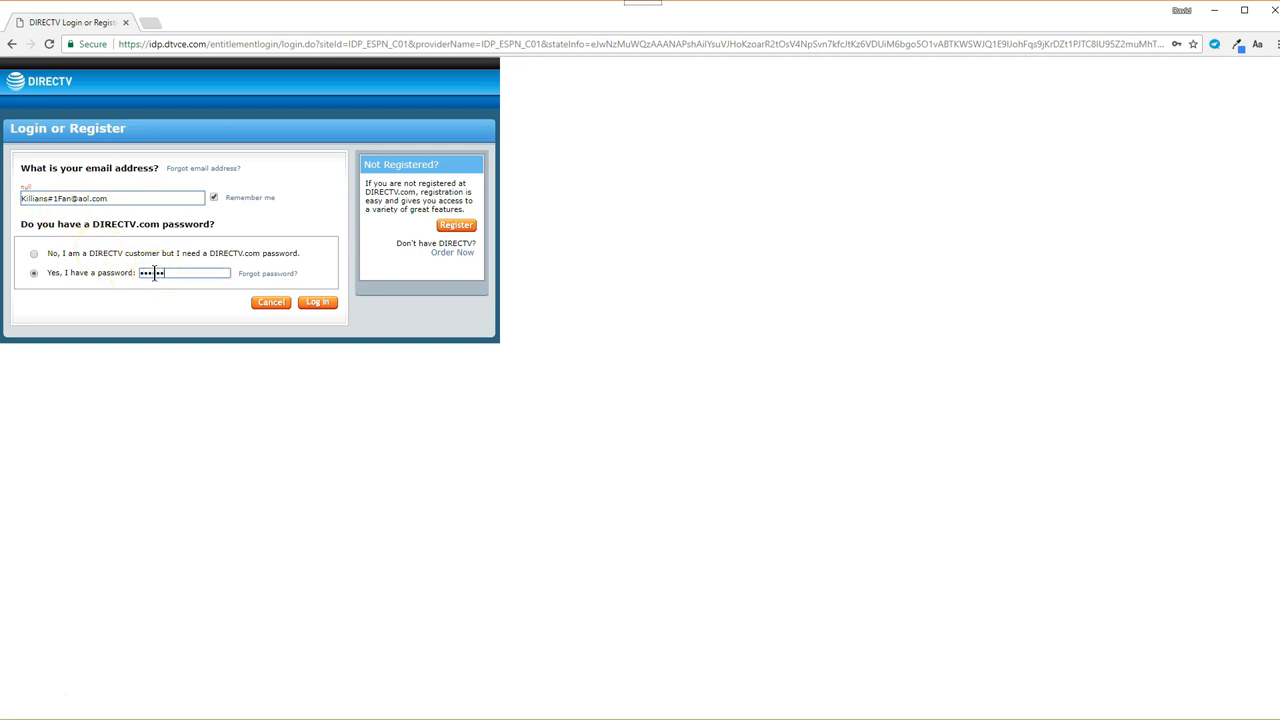
type("password")
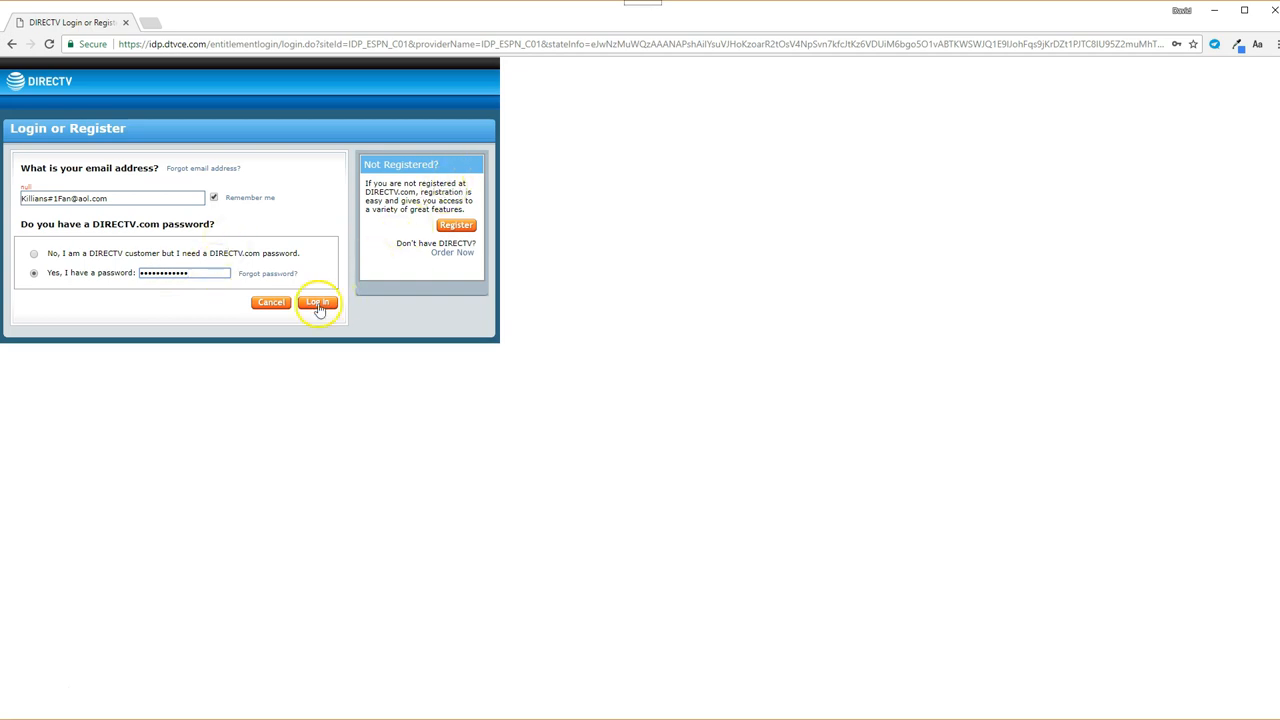
left_click(316, 302)
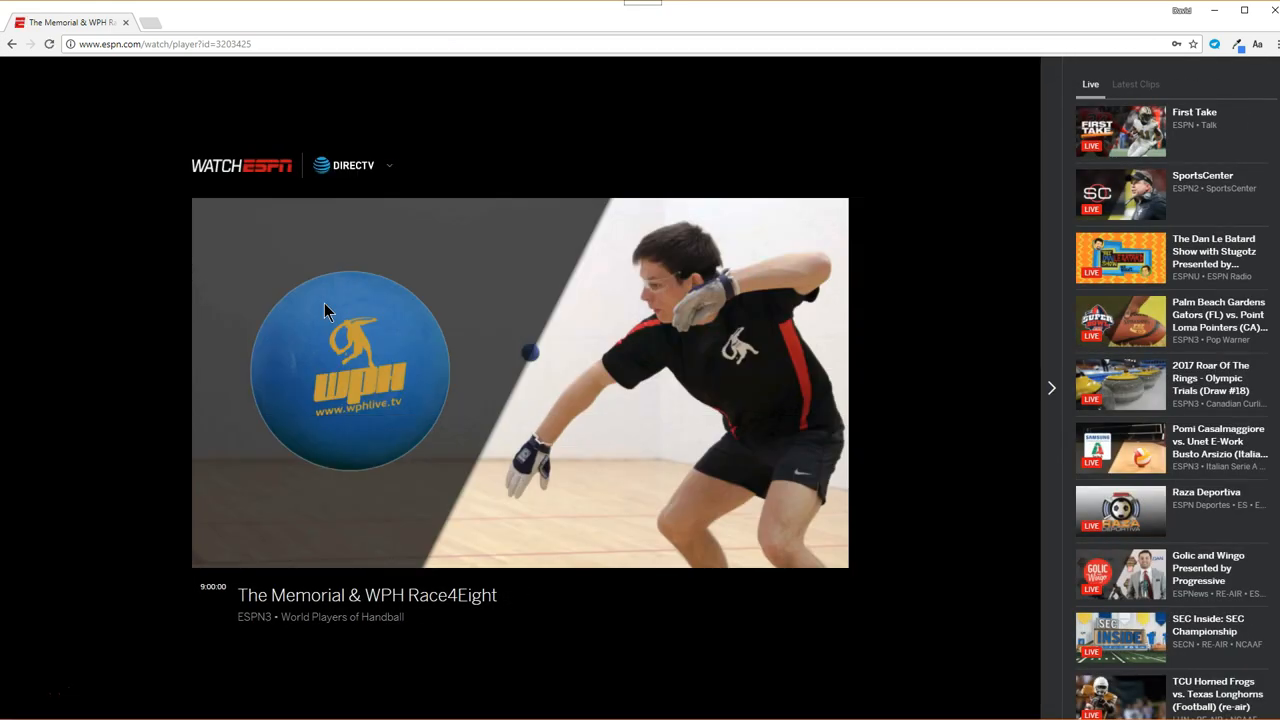
mouse_move(136, 392)
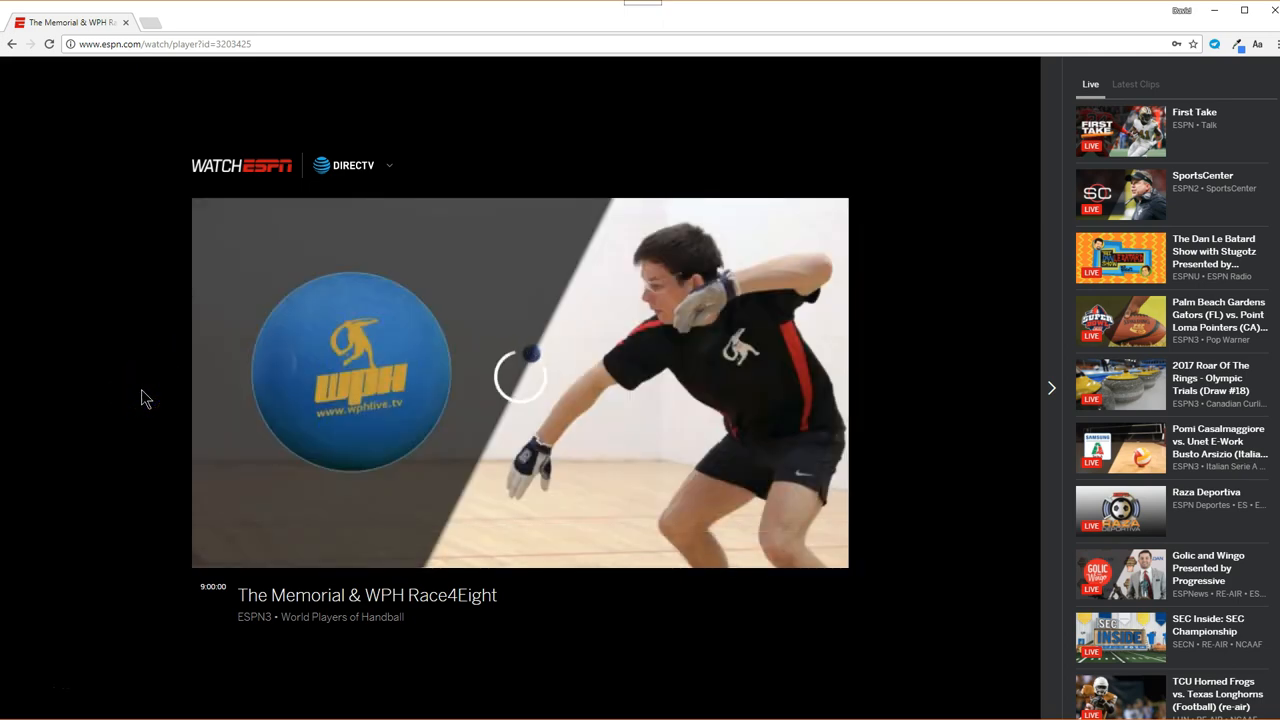
mouse_move(818, 548)
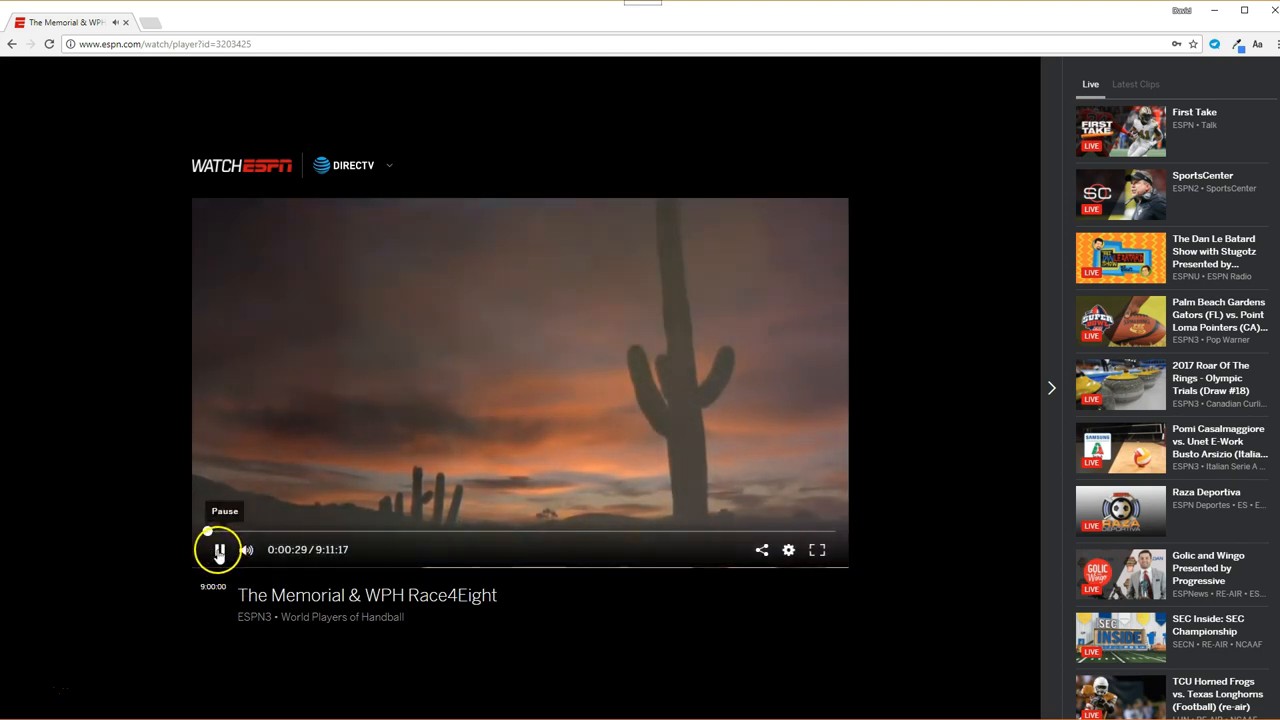
Pause the Race4Eight handball replay after it plays briefly.
left_click(218, 548)
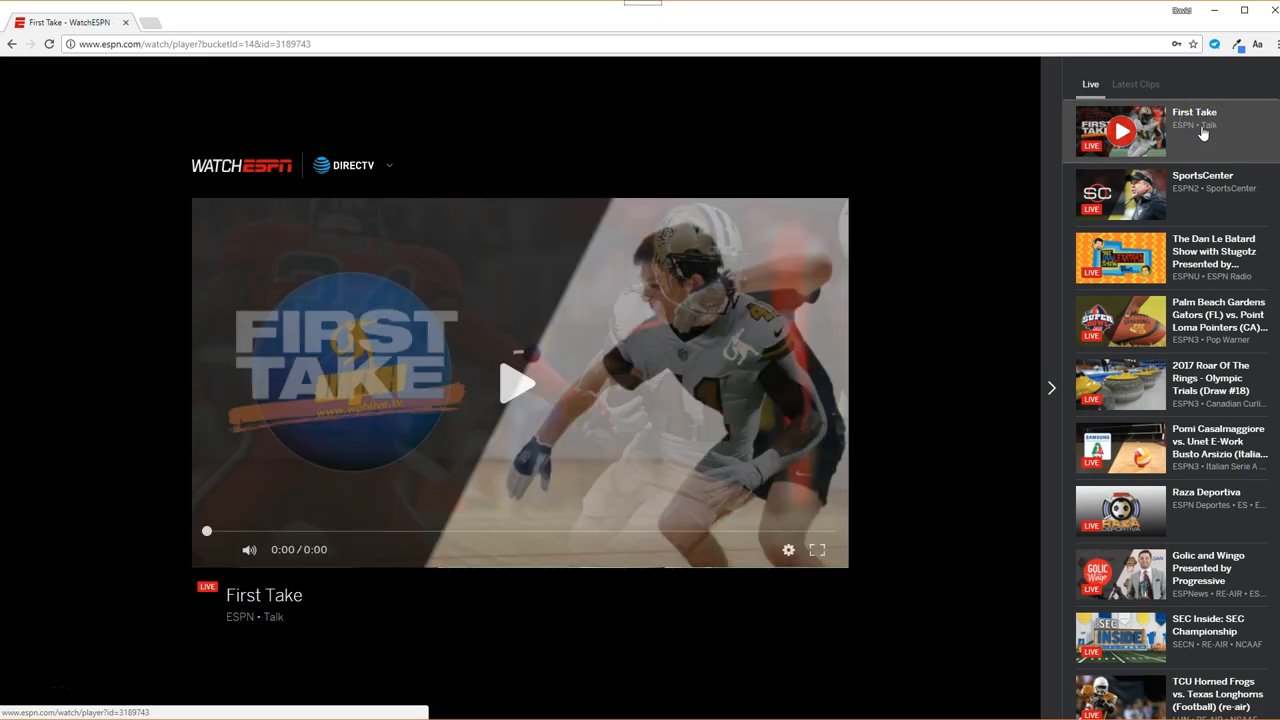
Play the live First Take stream, then switch to the live SportsCenter stream on ESPN2.
left_click(520, 384)
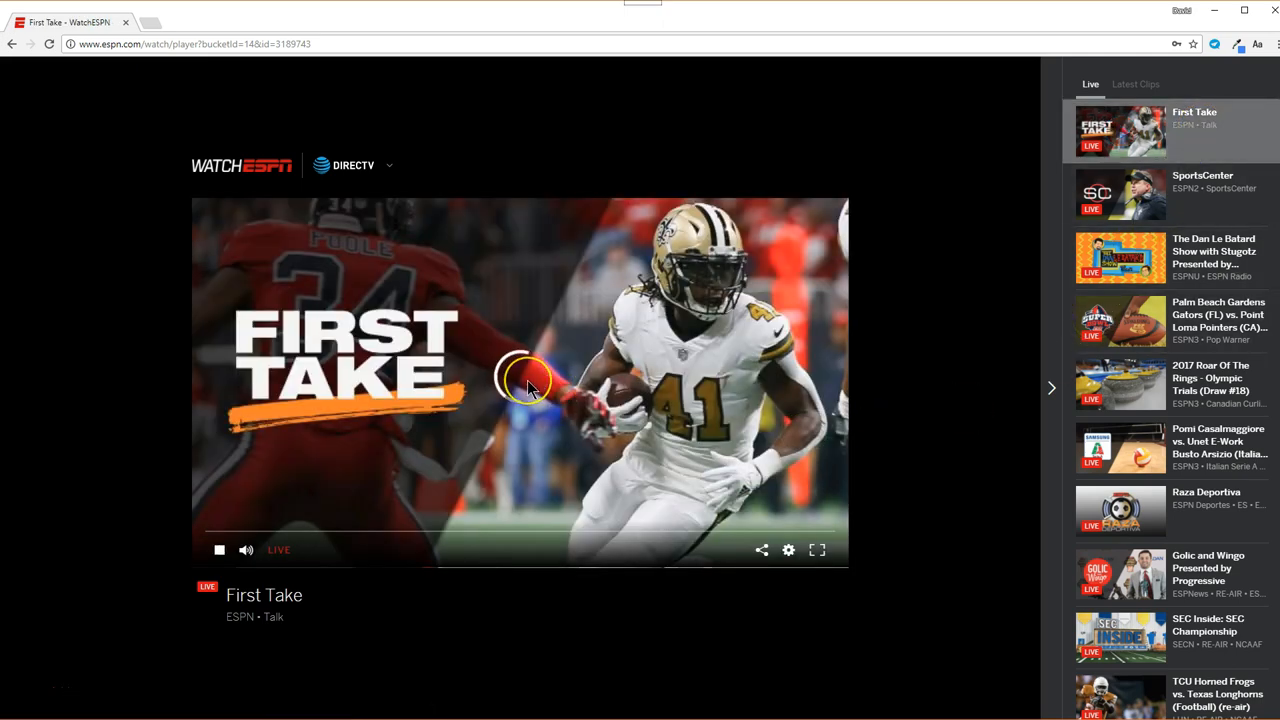
left_click(530, 388)
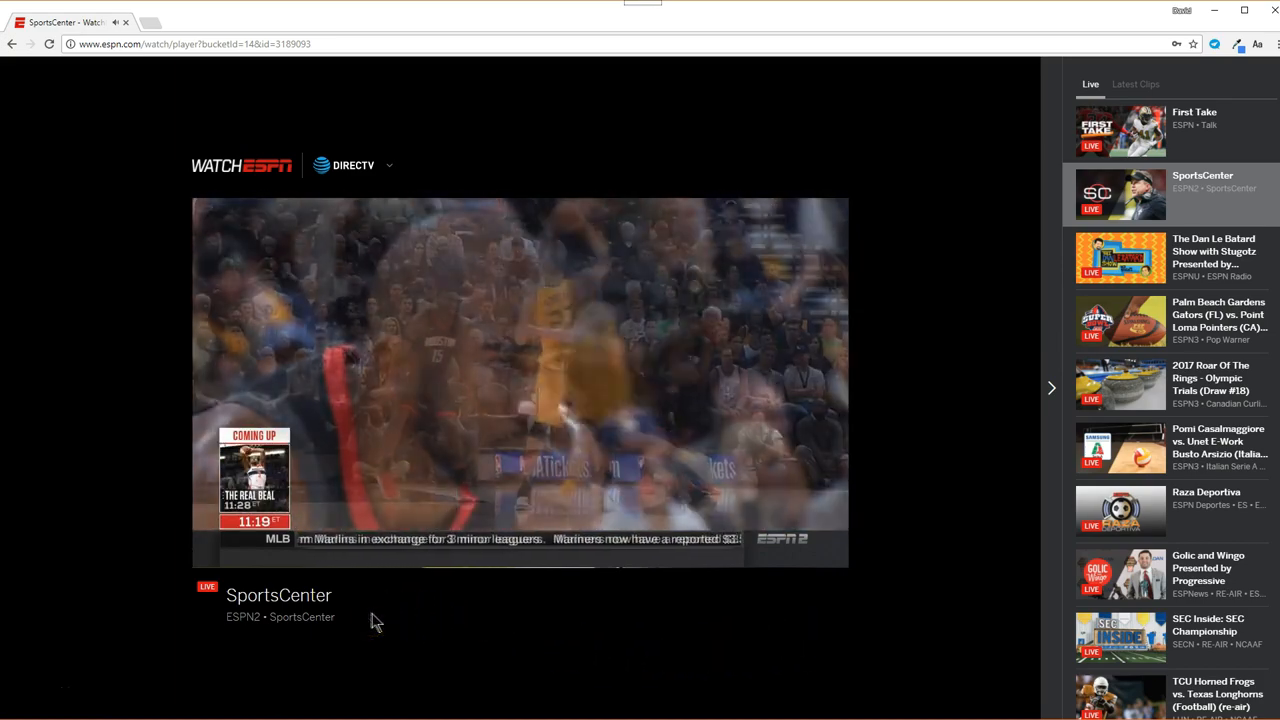
mouse_move(824, 604)
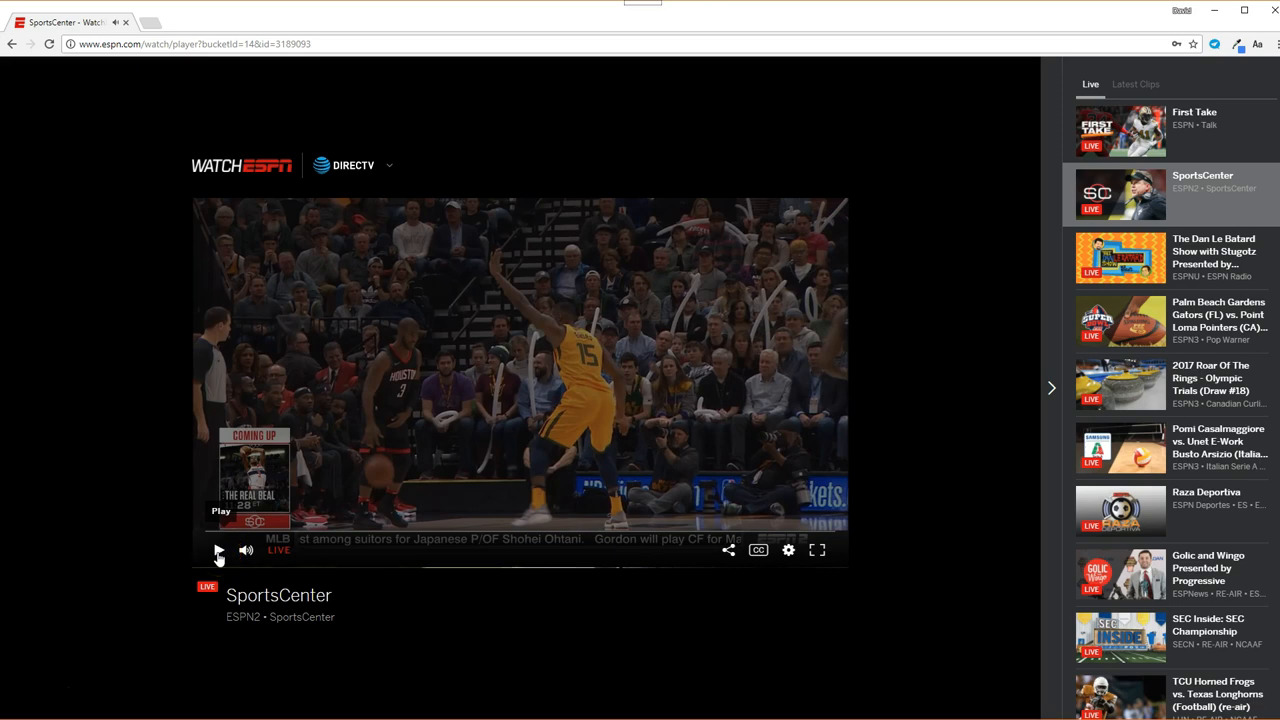
mouse_move(110, 424)
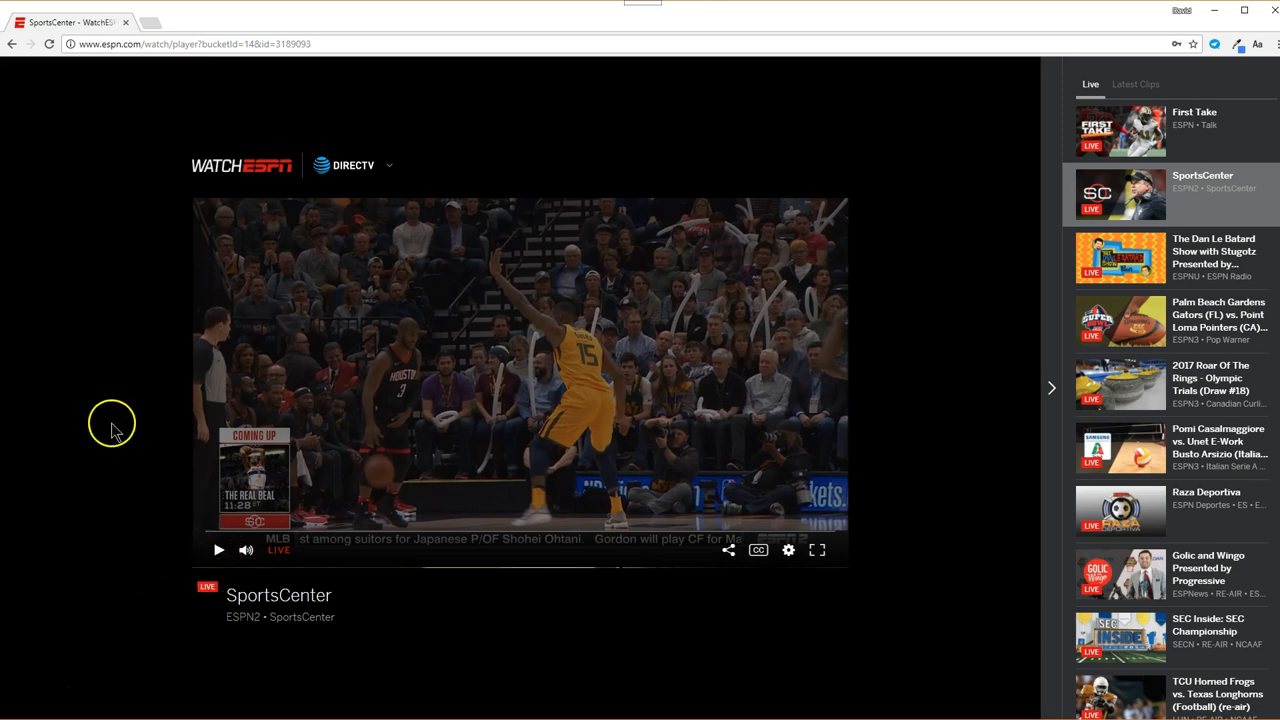
mouse_move(378, 108)
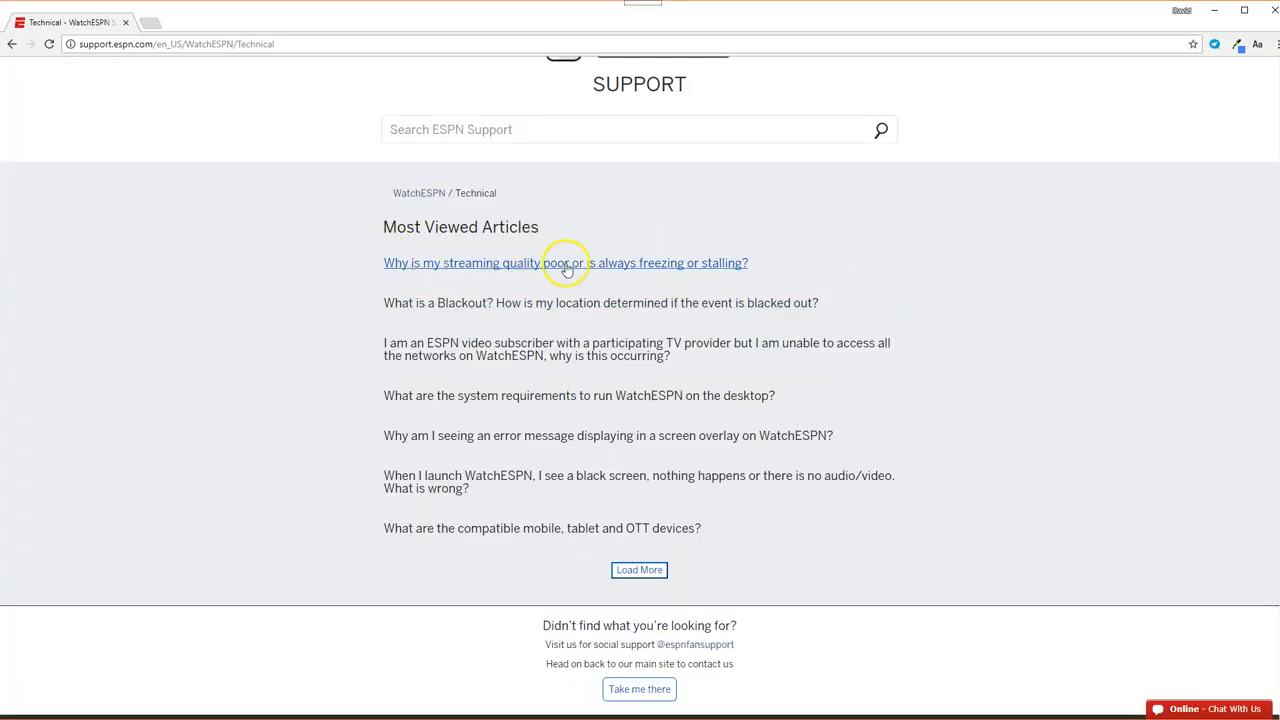
mouse_move(512, 304)
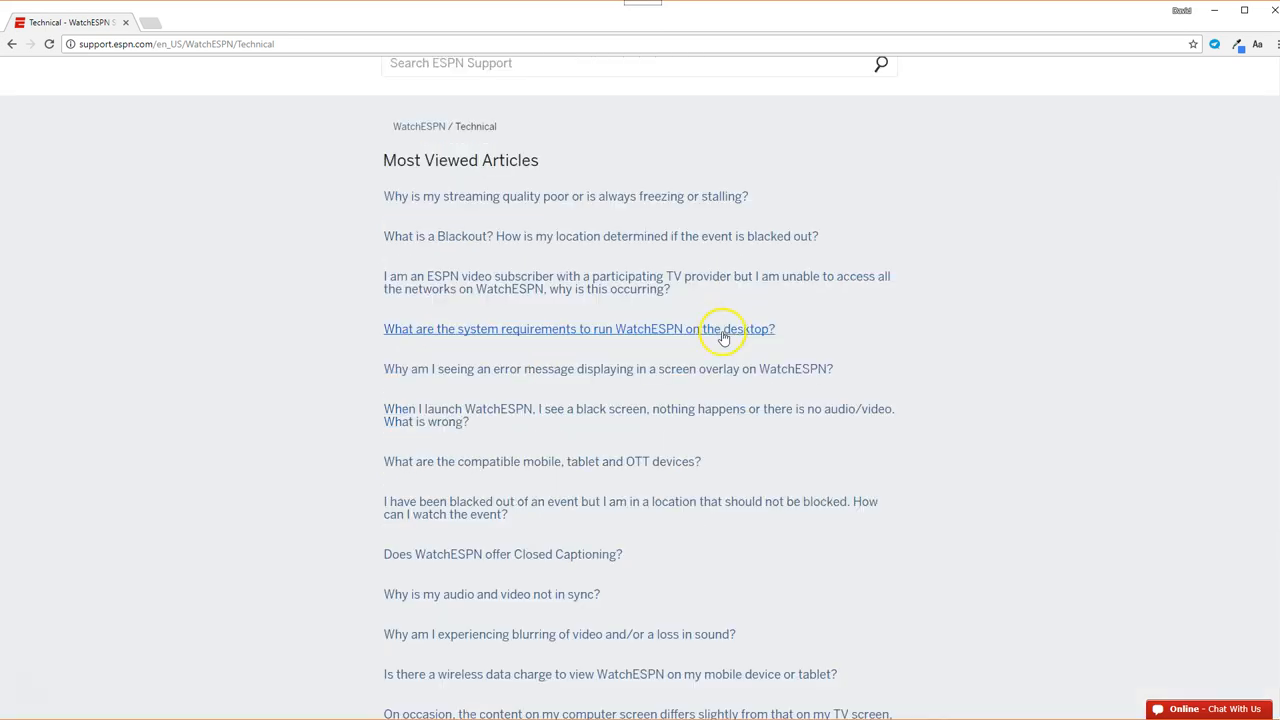
Read the WatchESPN desktop system requirements article listing PC and Mac specifications.
left_click(578, 328)
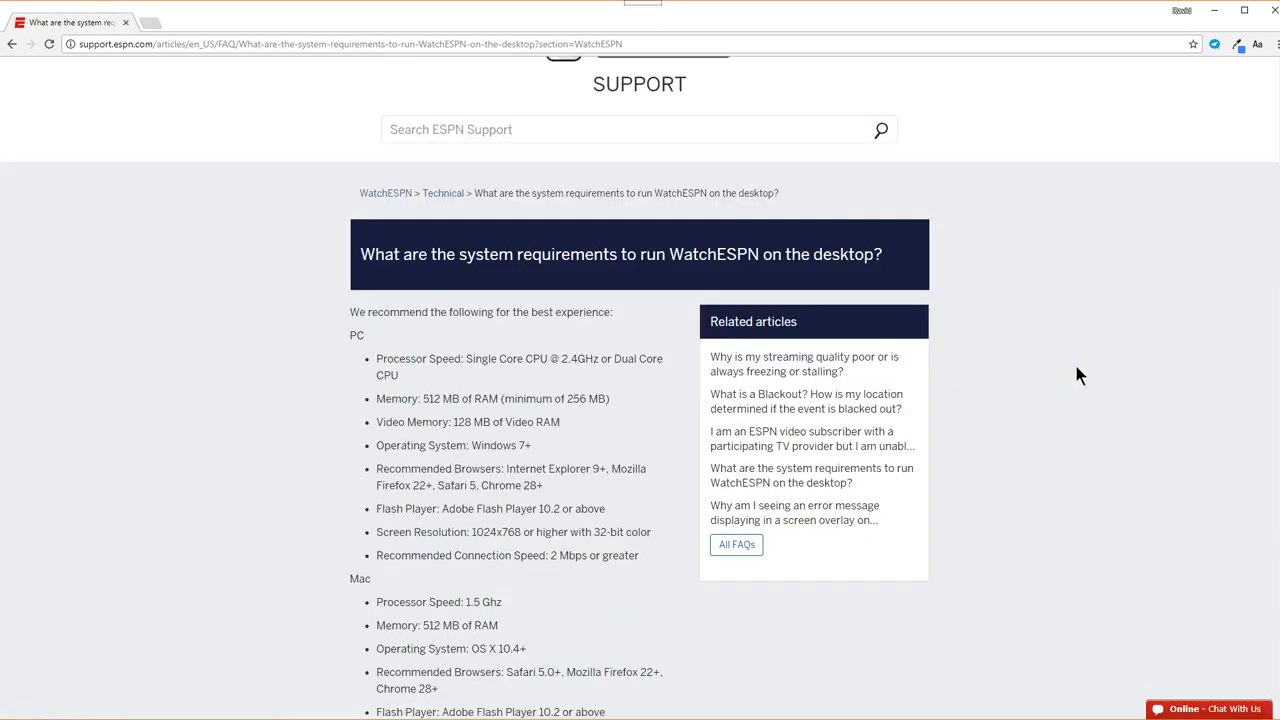
scroll("down", 3)
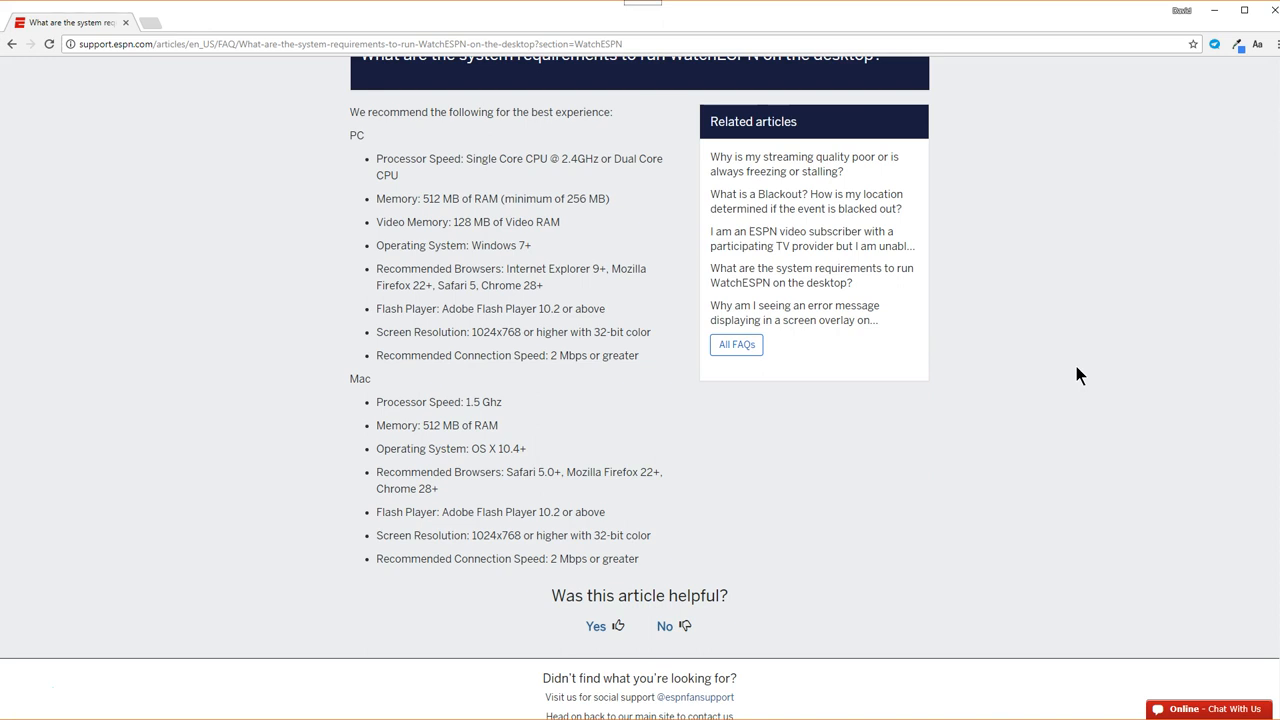
scroll("up", 3)
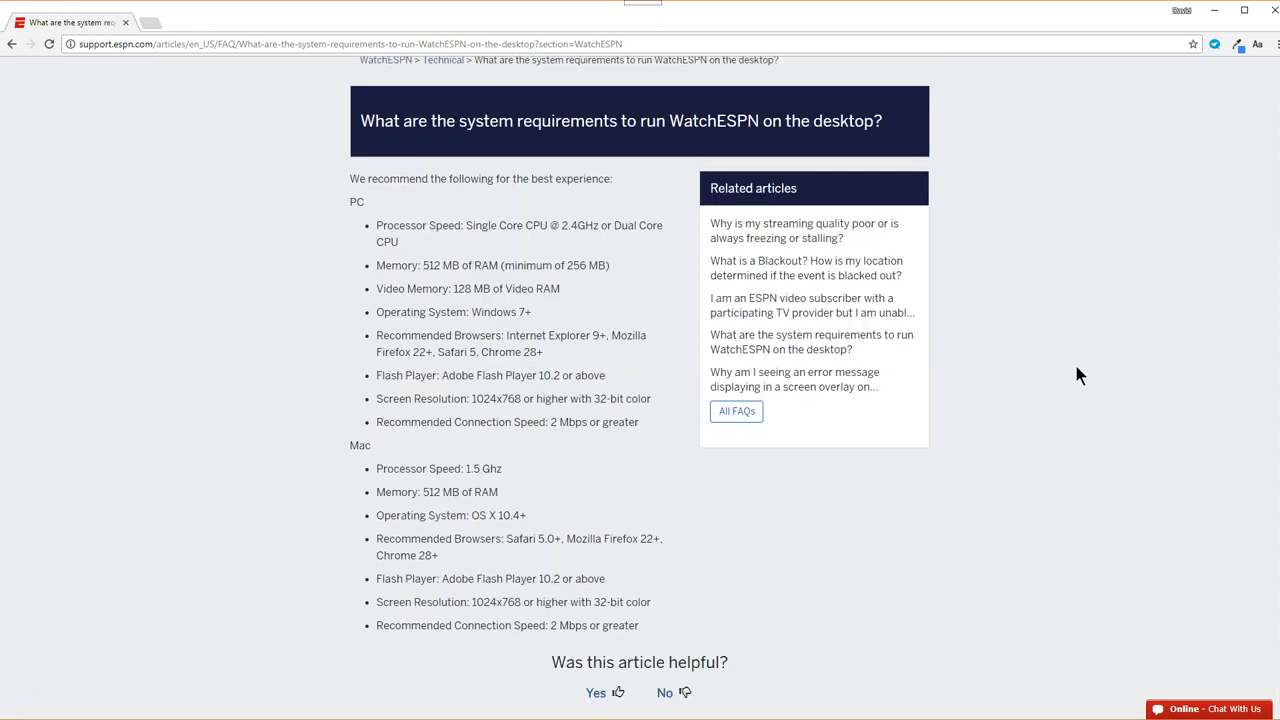
mouse_move(336, 648)
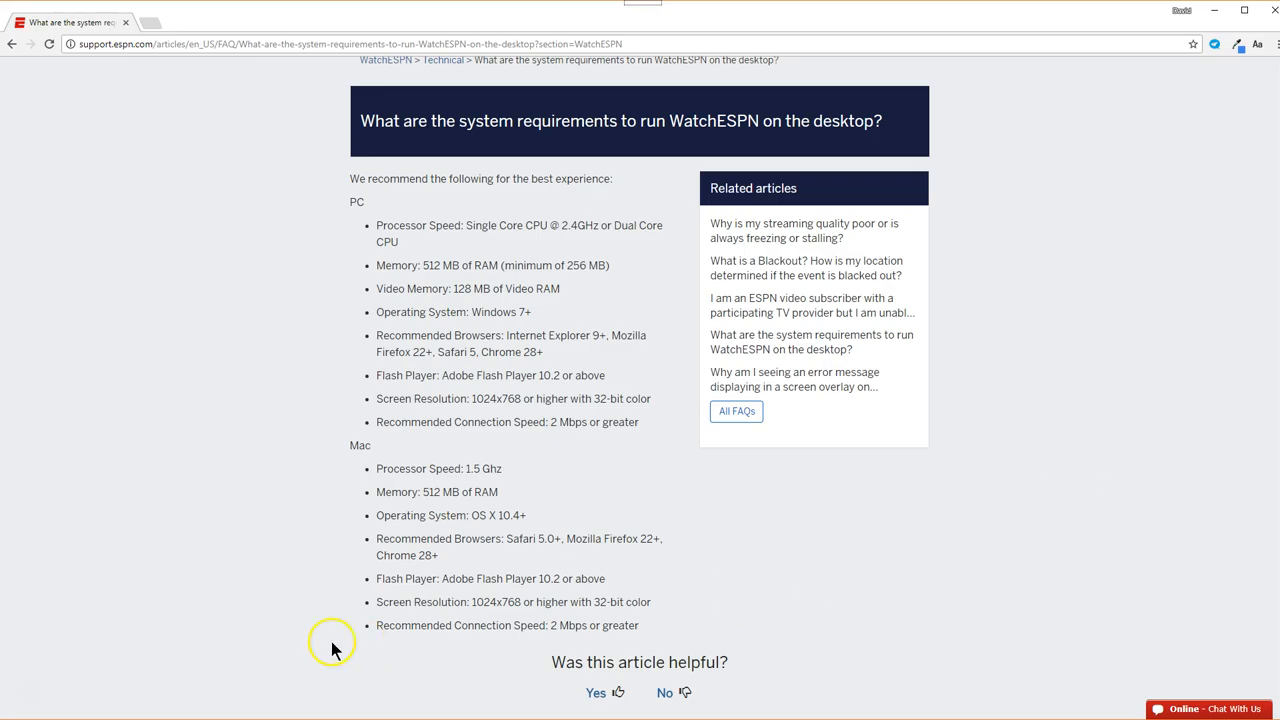